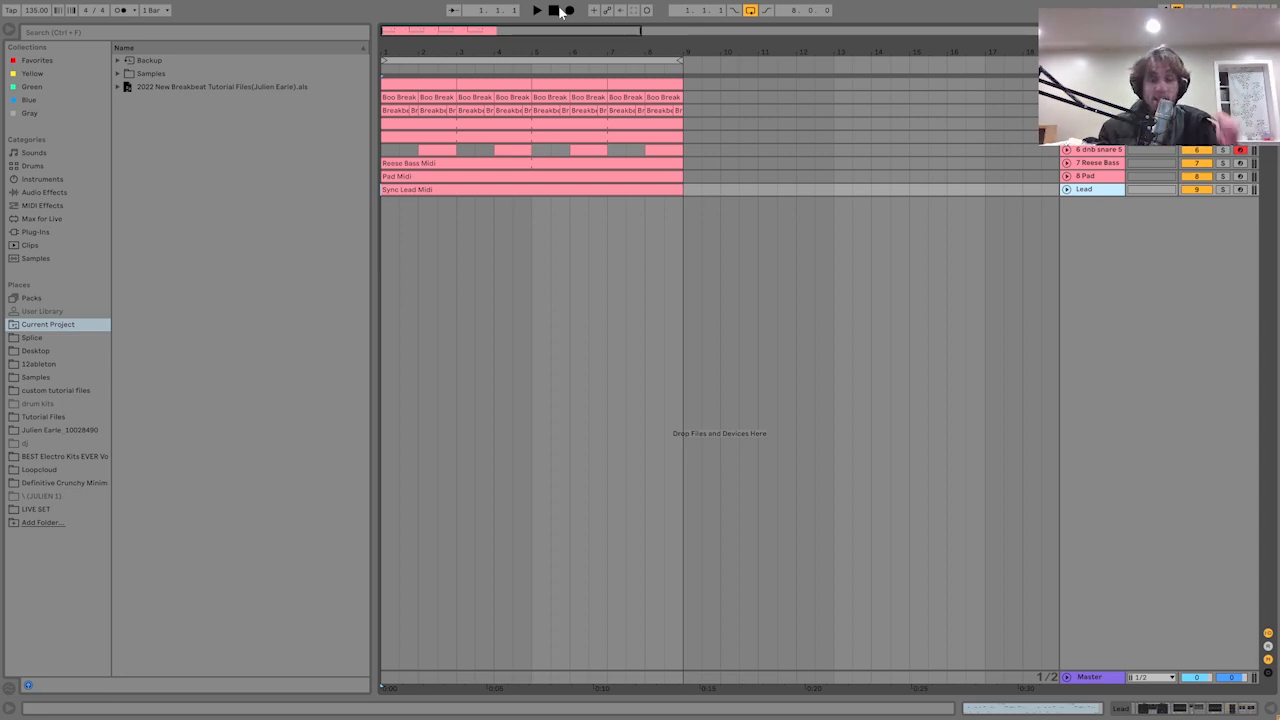
Expand the drum tracks to show the break, hi-hat and snare clips, and start playback
{"action": "left_click", "coordinate": [569, 10]}
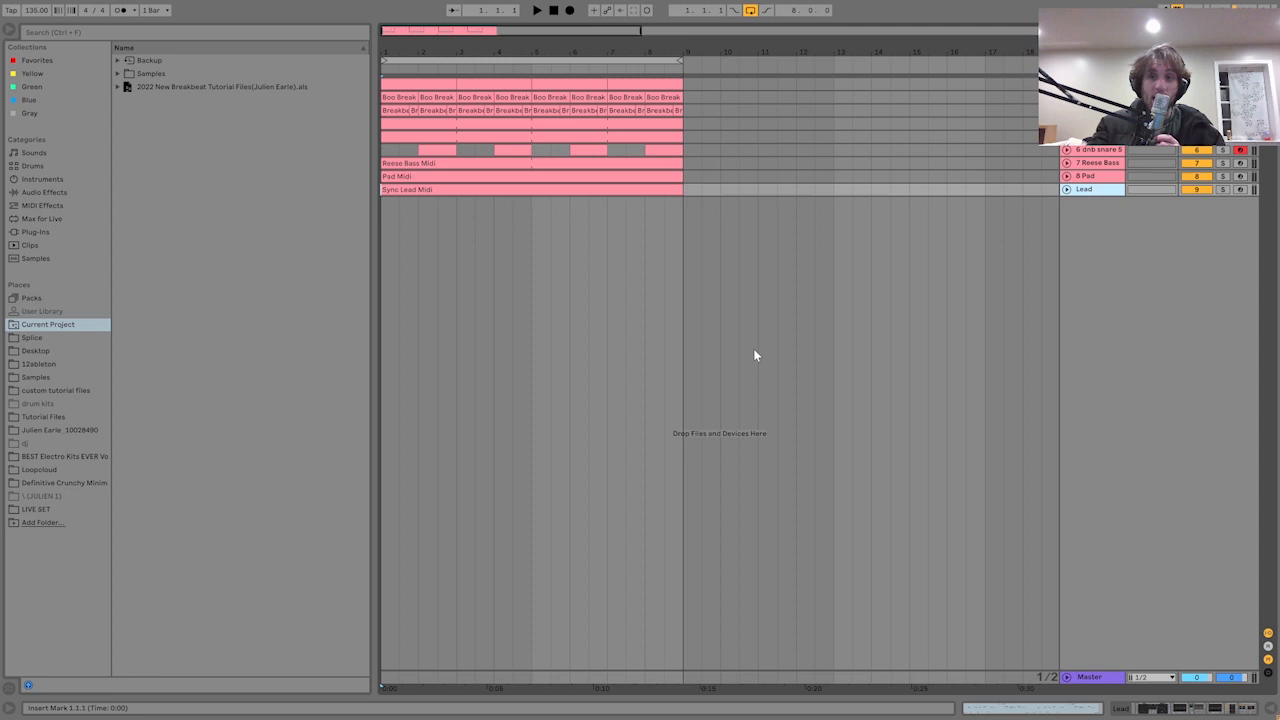
{"action": "mouse_move", "coordinate": [490, 294]}
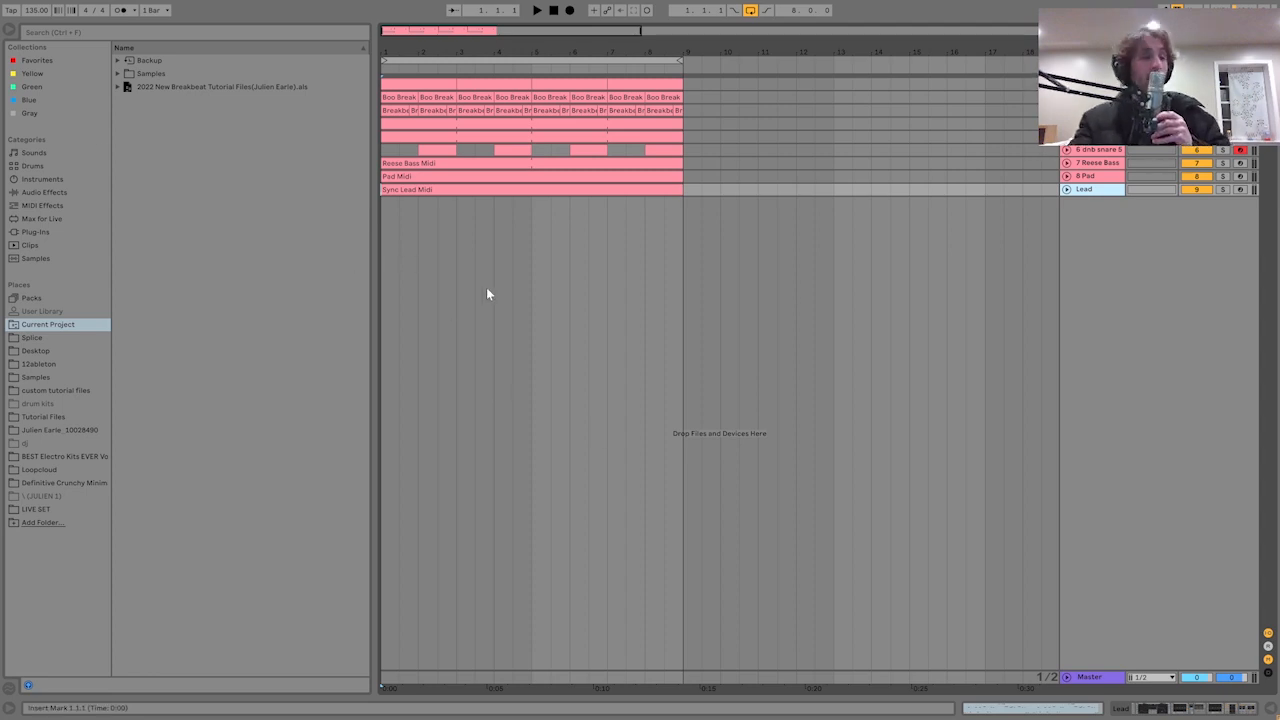
{"action": "mouse_move", "coordinate": [517, 254]}
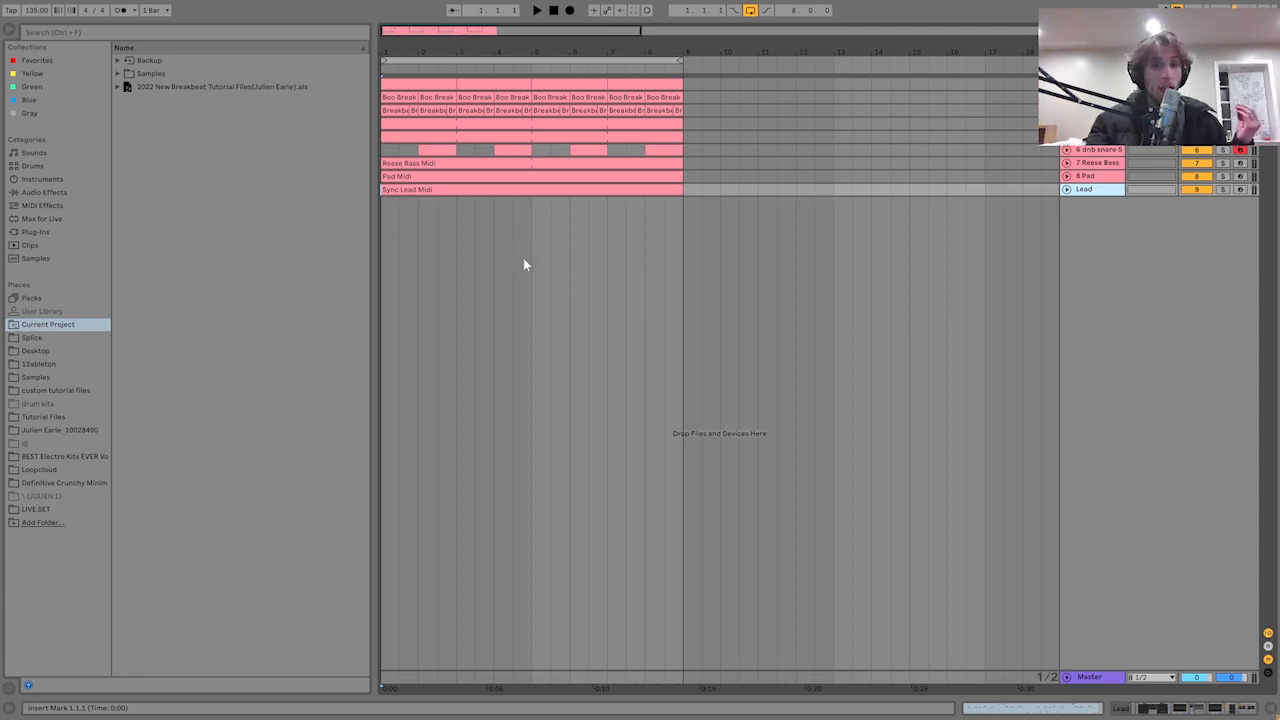
{"action": "mouse_move", "coordinate": [591, 248]}
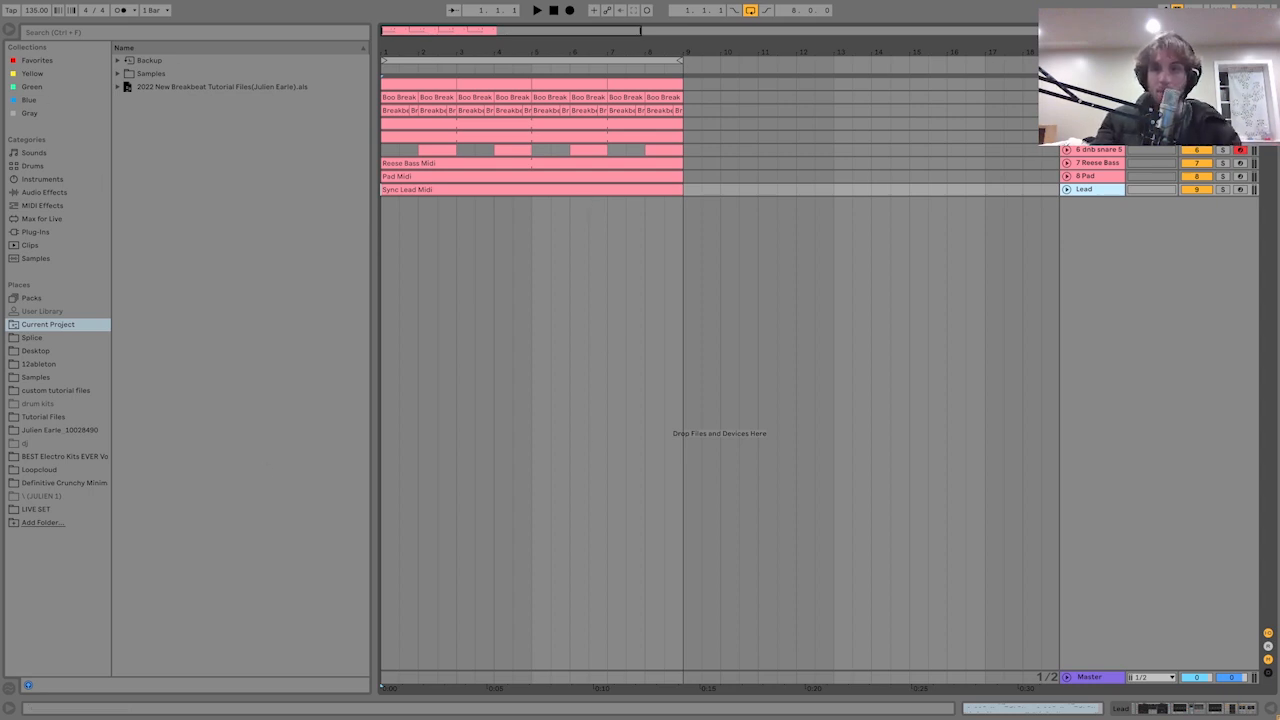
{"action": "left_click", "coordinate": [1095, 149]}
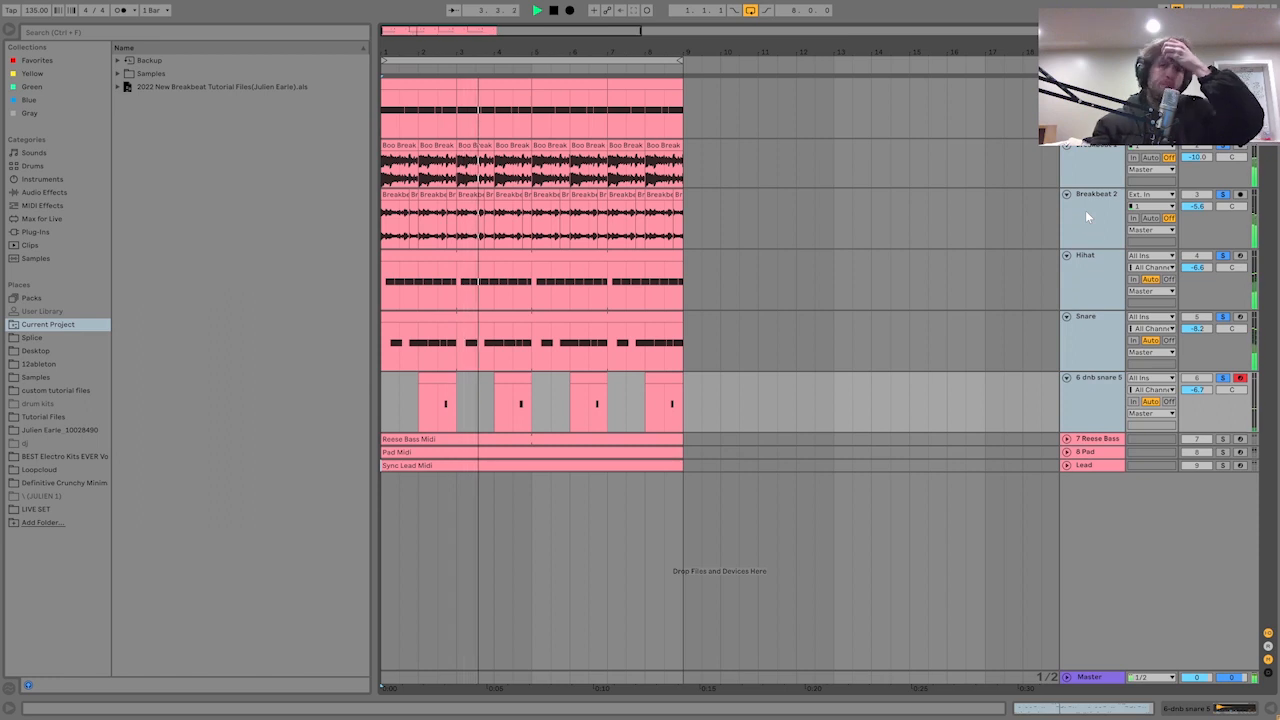
Stop playback, solo the Hihat and Snare tracks, and play again to audition them
{"action": "left_click", "coordinate": [553, 10]}
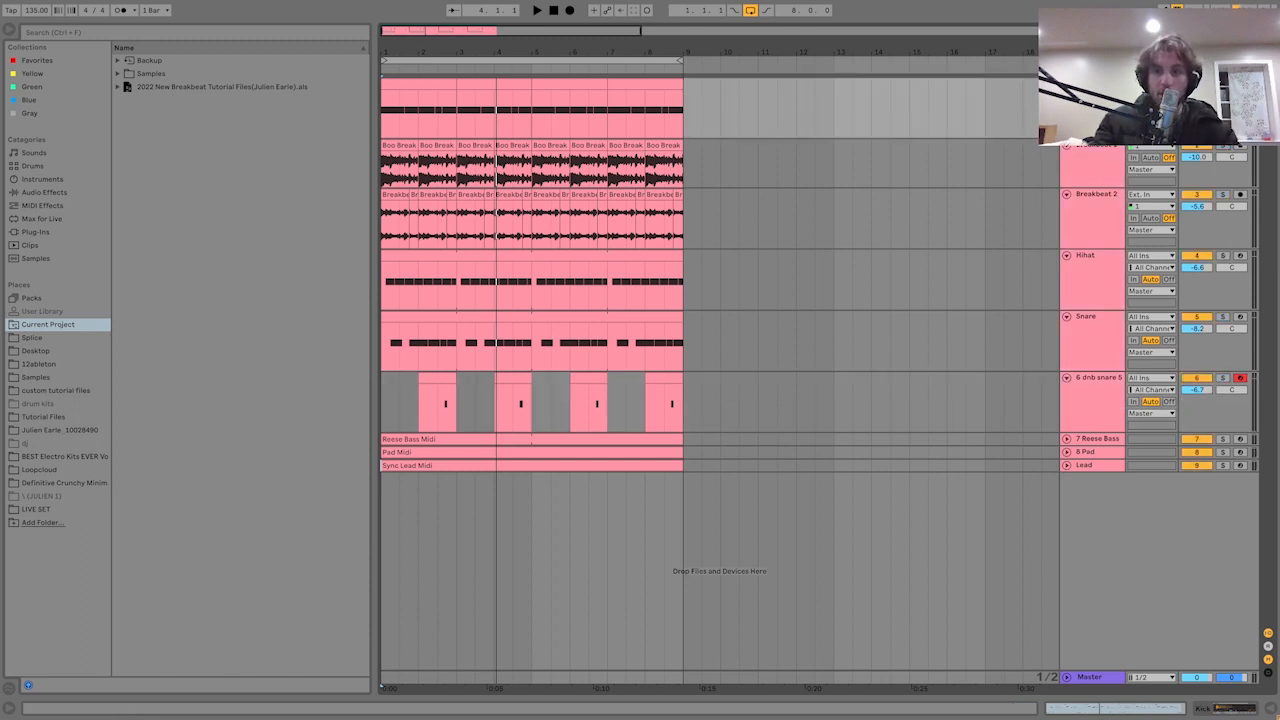
{"action": "left_click", "coordinate": [1222, 267]}
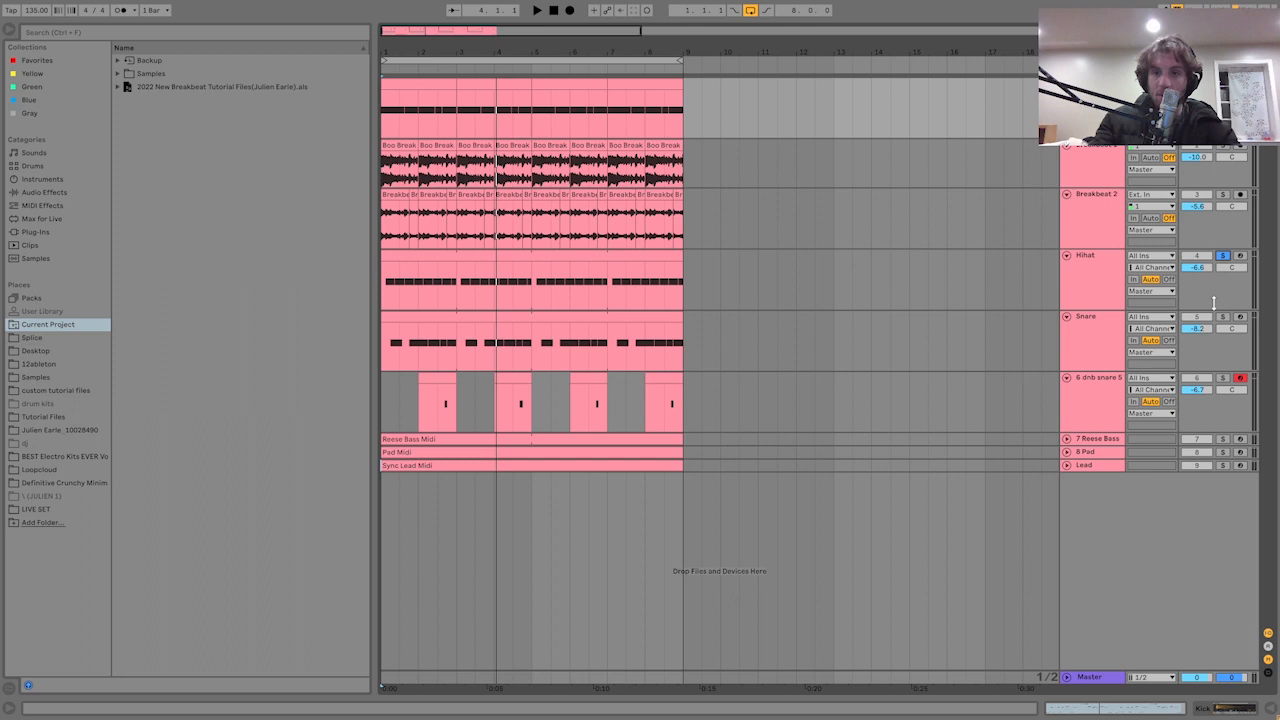
{"action": "left_click", "coordinate": [1223, 317]}
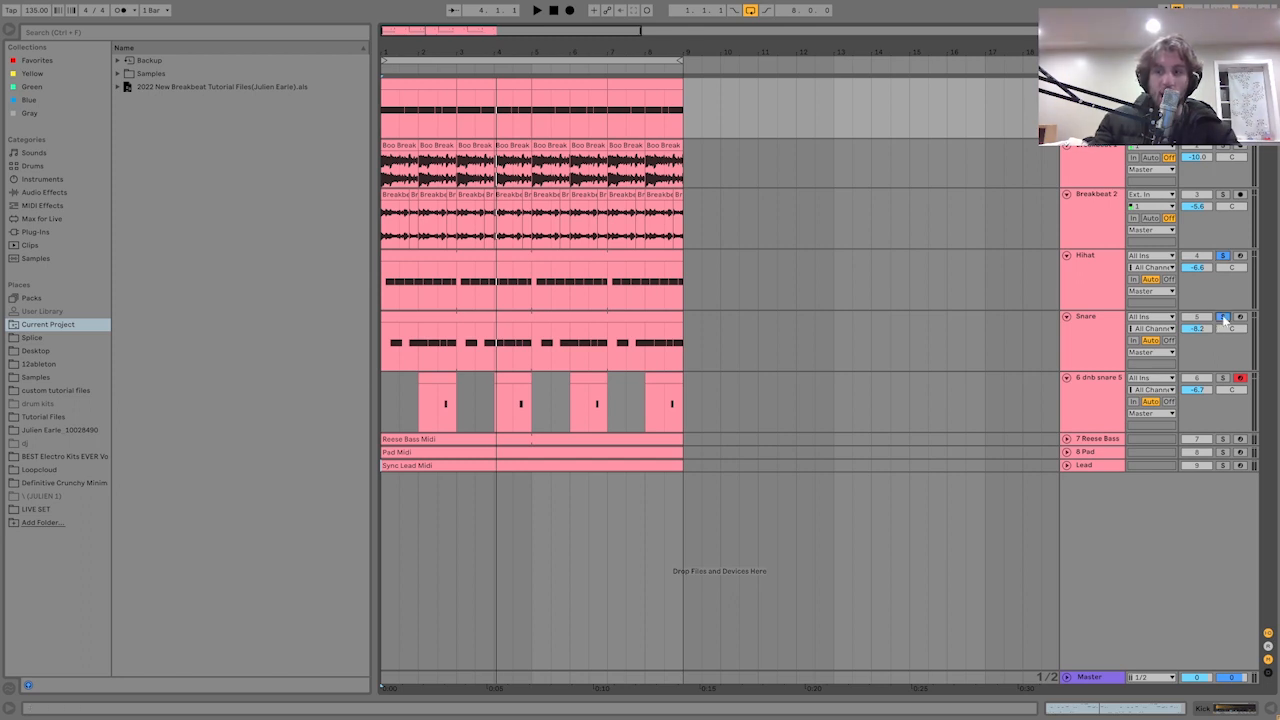
{"action": "left_click", "coordinate": [536, 10]}
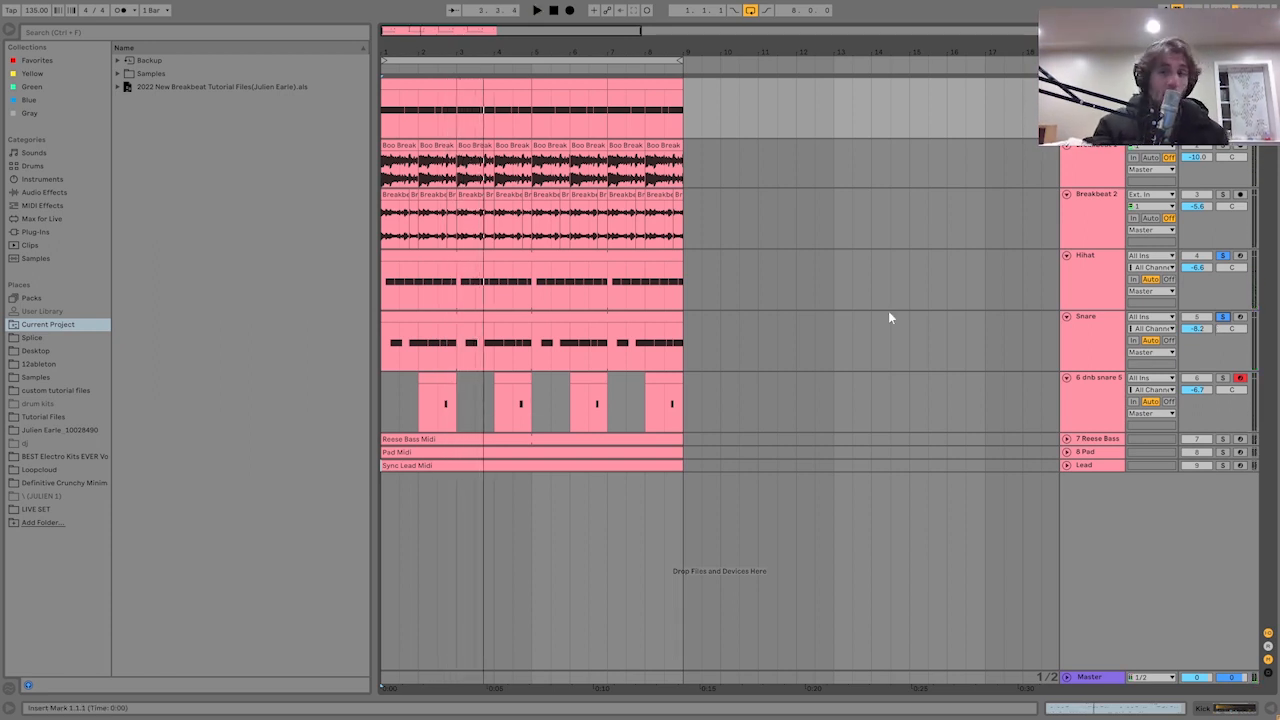
{"action": "left_click", "coordinate": [536, 10]}
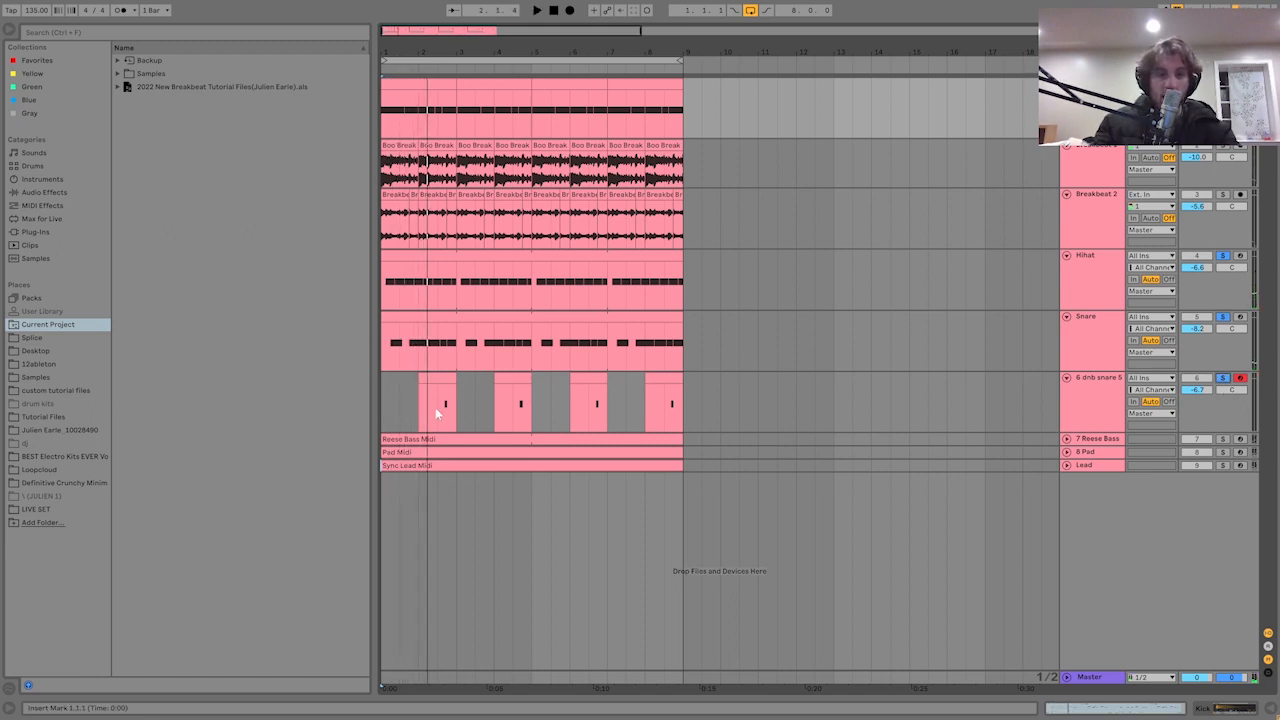
{"action": "left_click", "coordinate": [536, 10]}
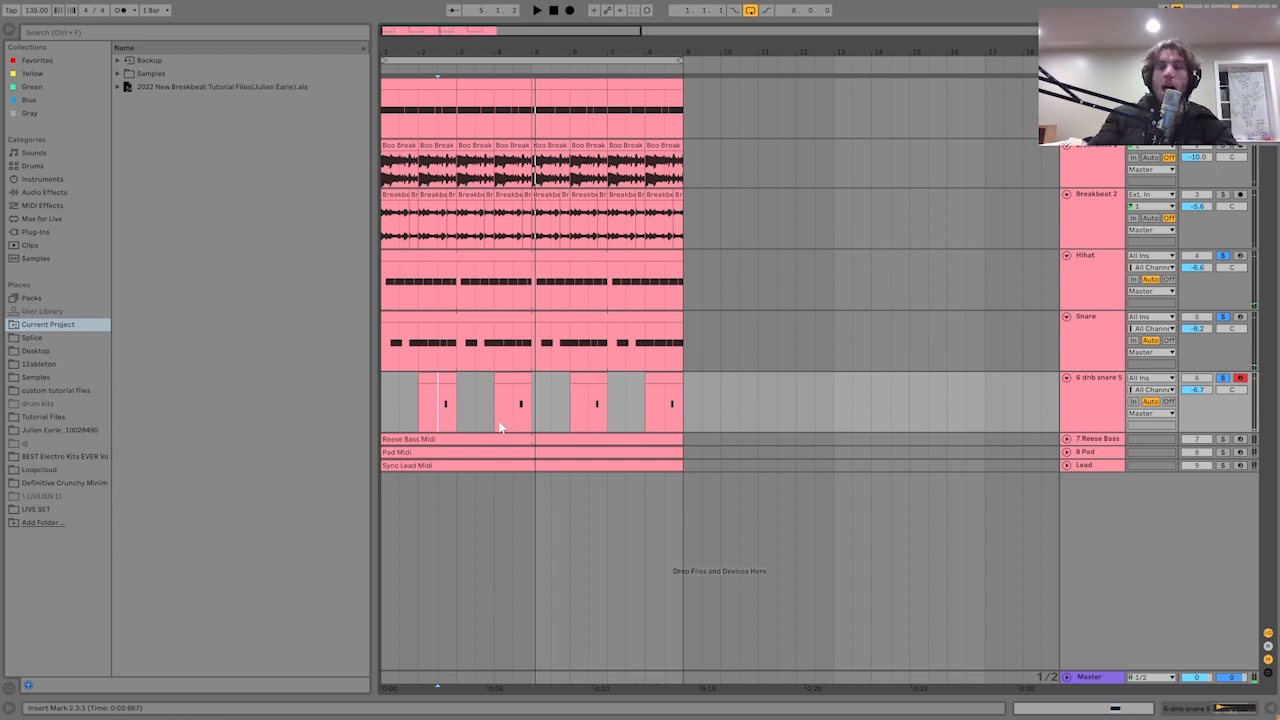
{"action": "mouse_move", "coordinate": [390, 403]}
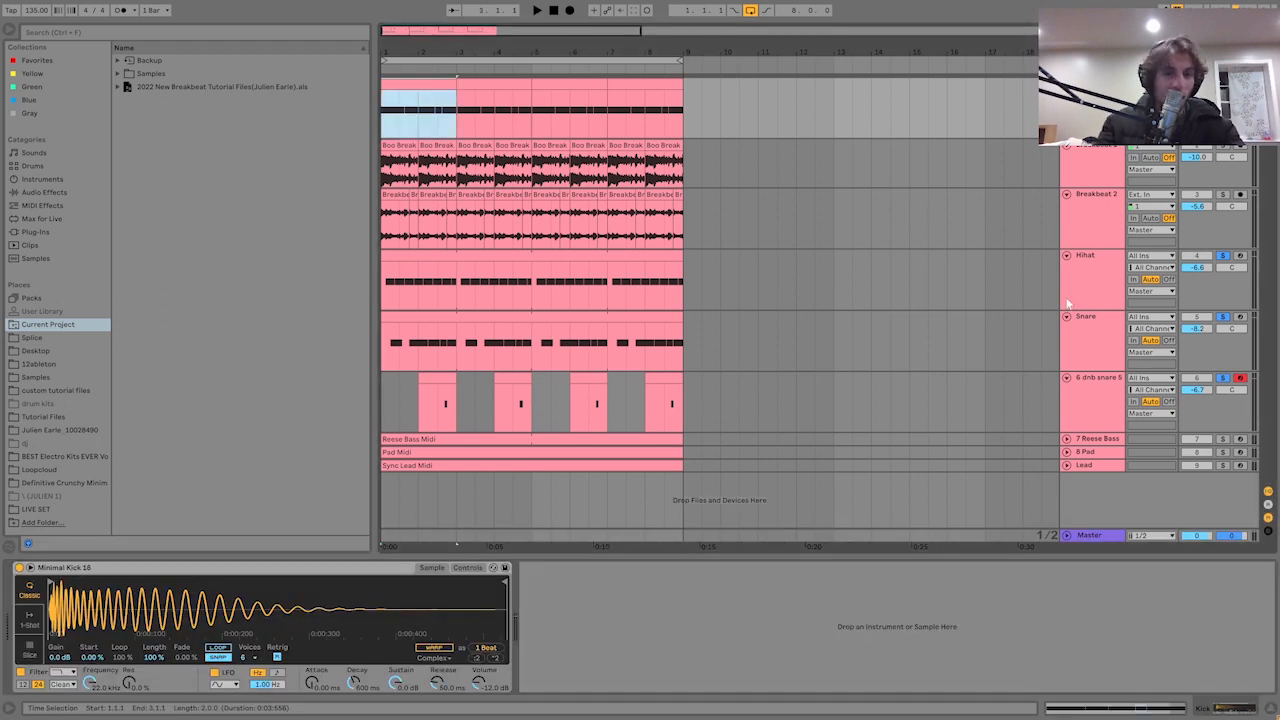
Browse the Snare and dnb snare Simplers, then show Breakbeat's Auto Filter during playback
{"action": "left_click", "coordinate": [1090, 316]}
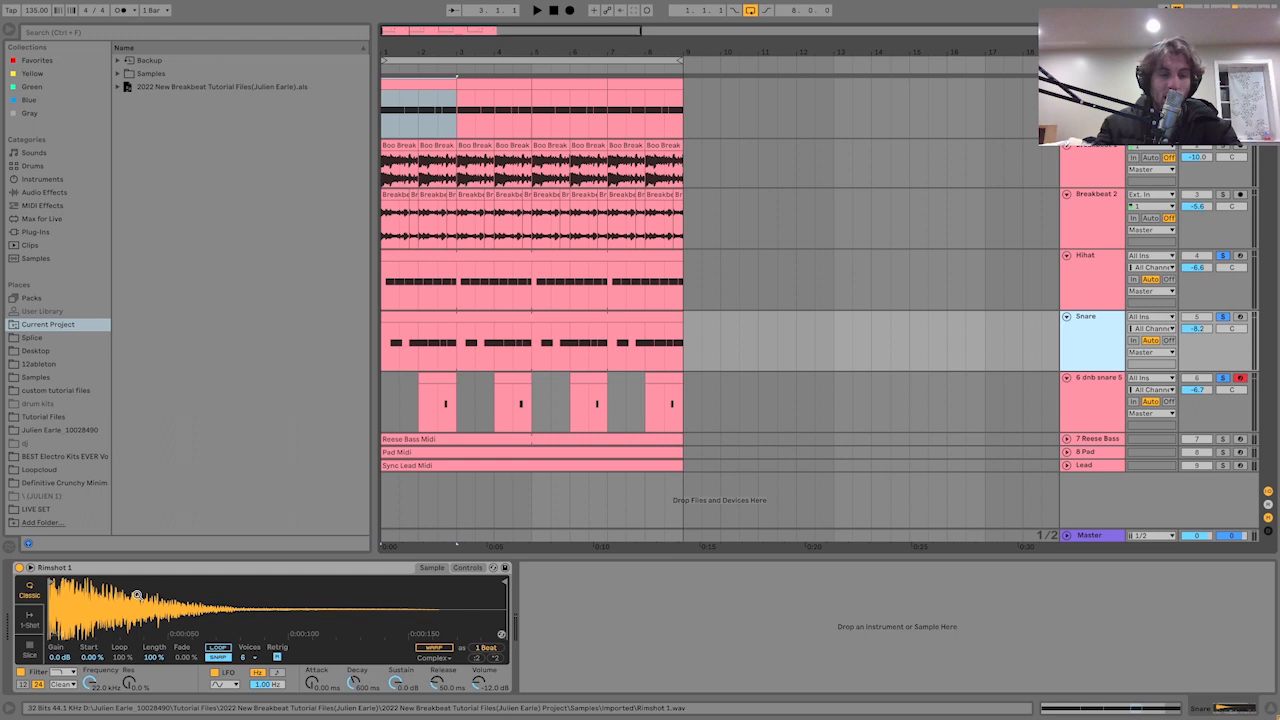
{"action": "left_click", "coordinate": [536, 10]}
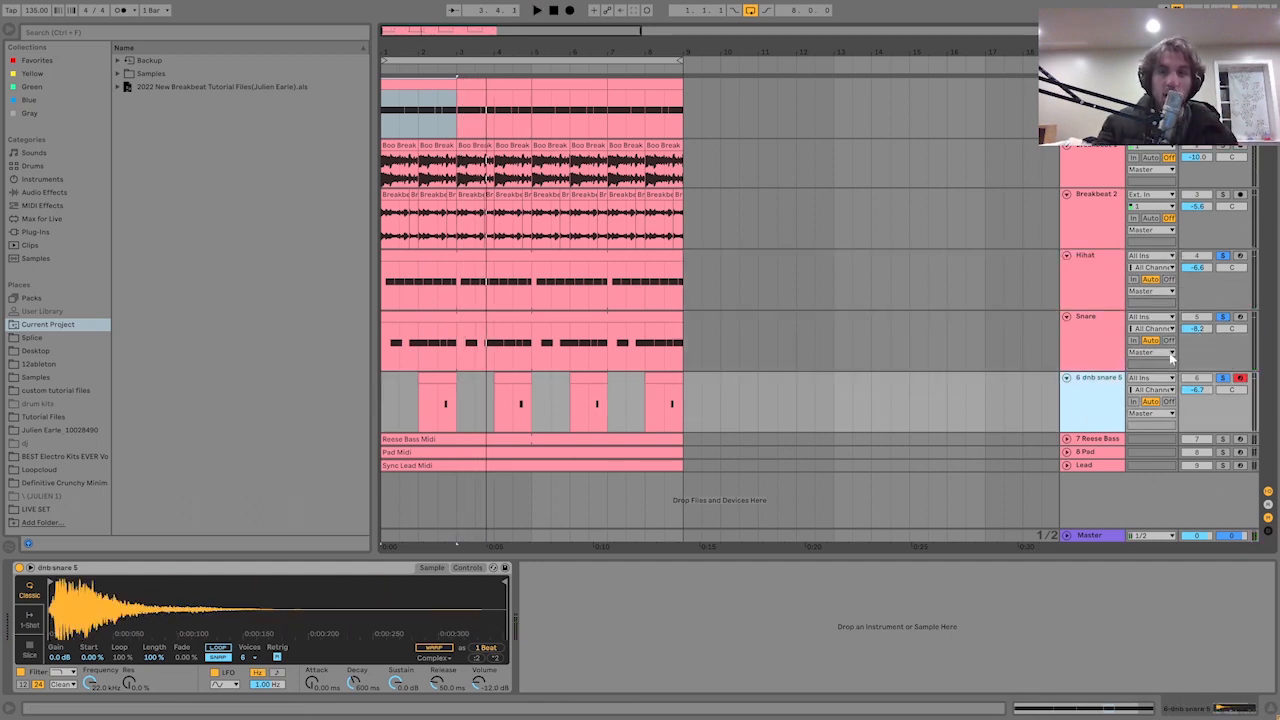
{"action": "left_click", "coordinate": [536, 10]}
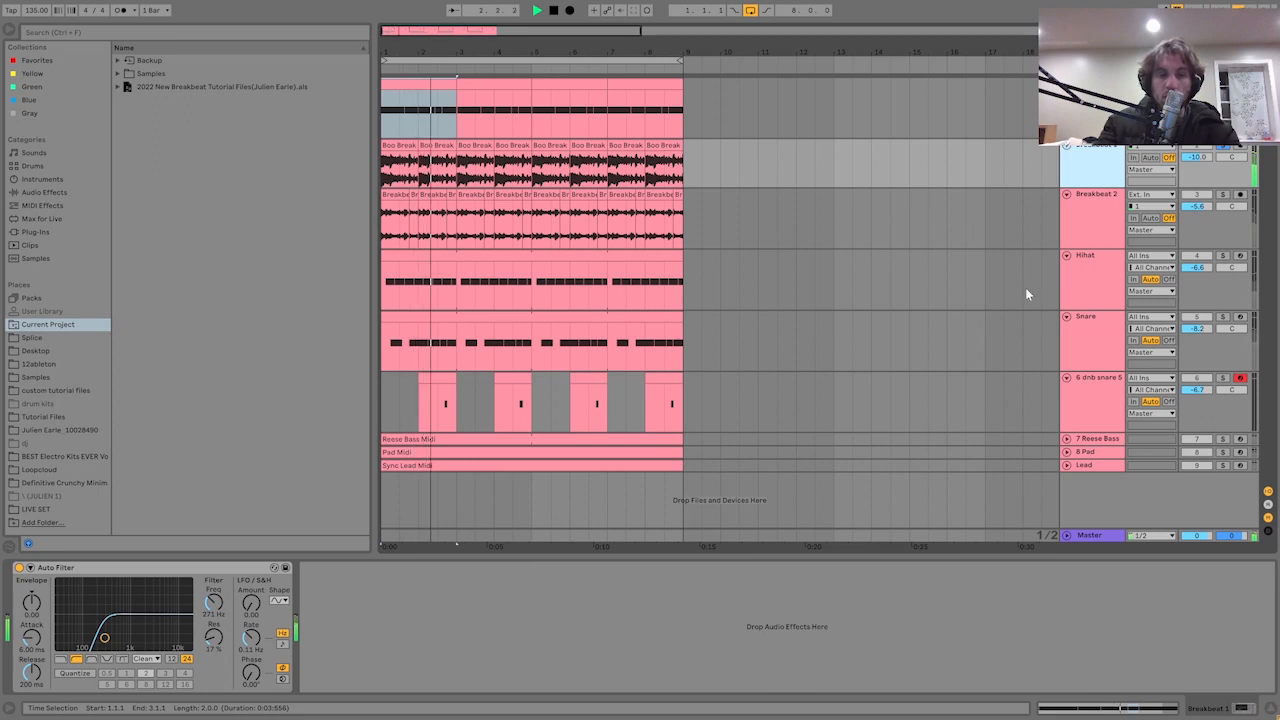
Un-solo Snare and solo 6 dnb snare 5 with Breakbeat 2 and Hihat, then play
{"action": "left_click", "coordinate": [1222, 194]}
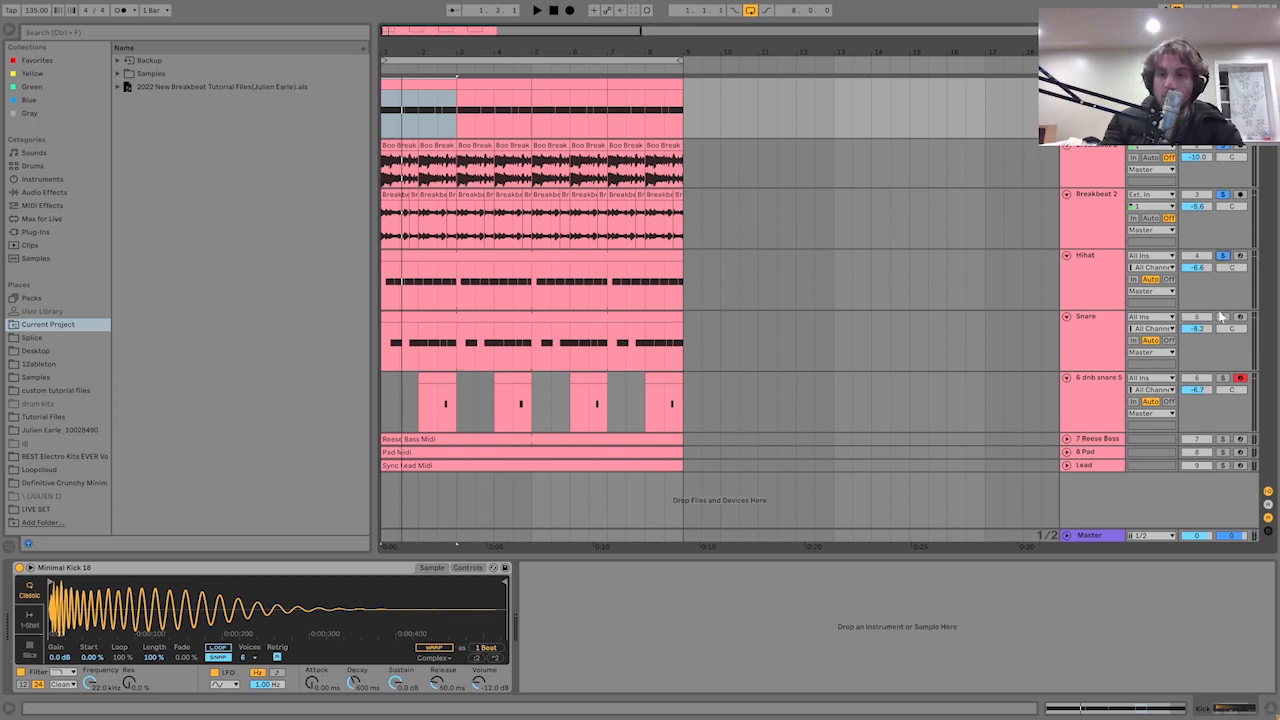
{"action": "left_click", "coordinate": [1222, 378]}
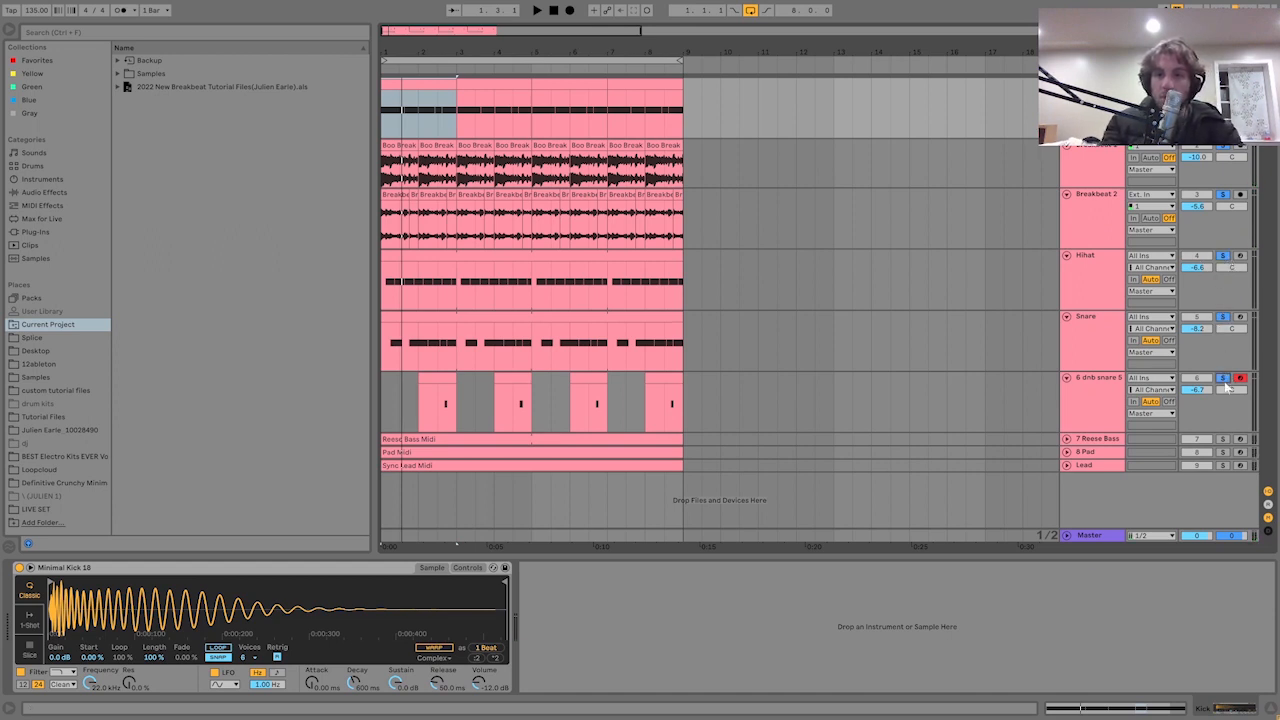
{"action": "left_click", "coordinate": [536, 10]}
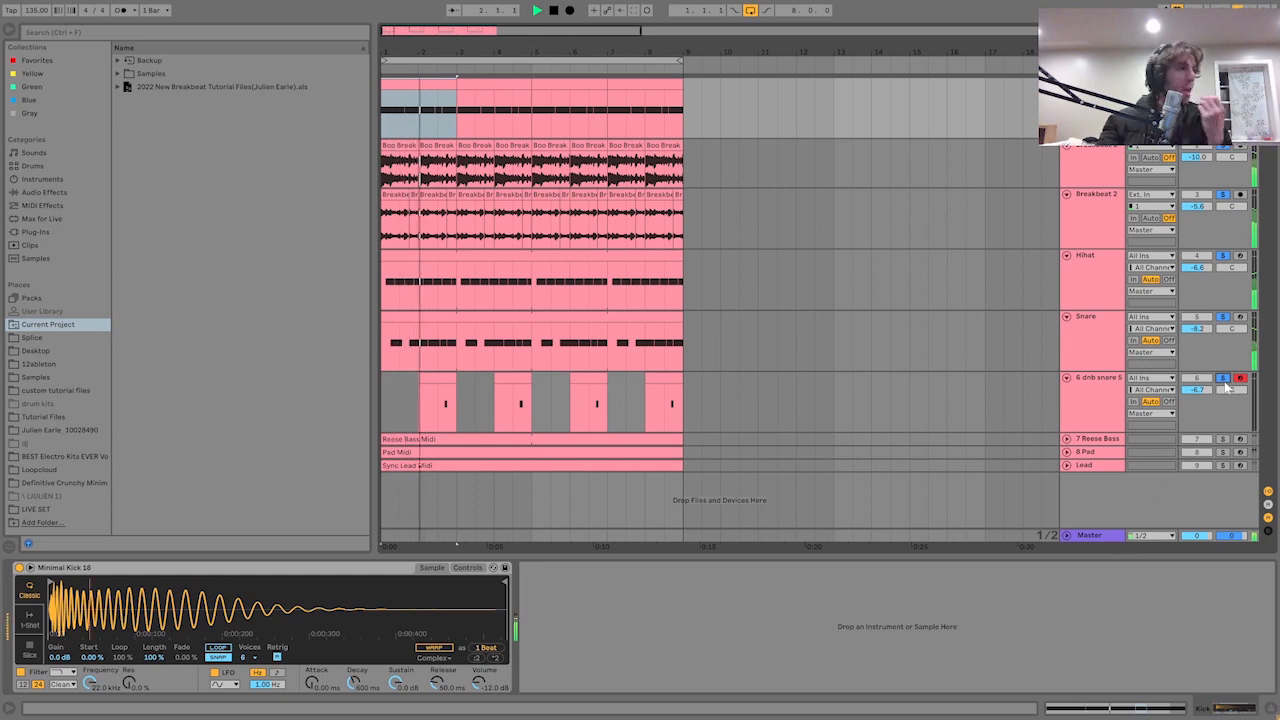
{"action": "left_click", "coordinate": [537, 10]}
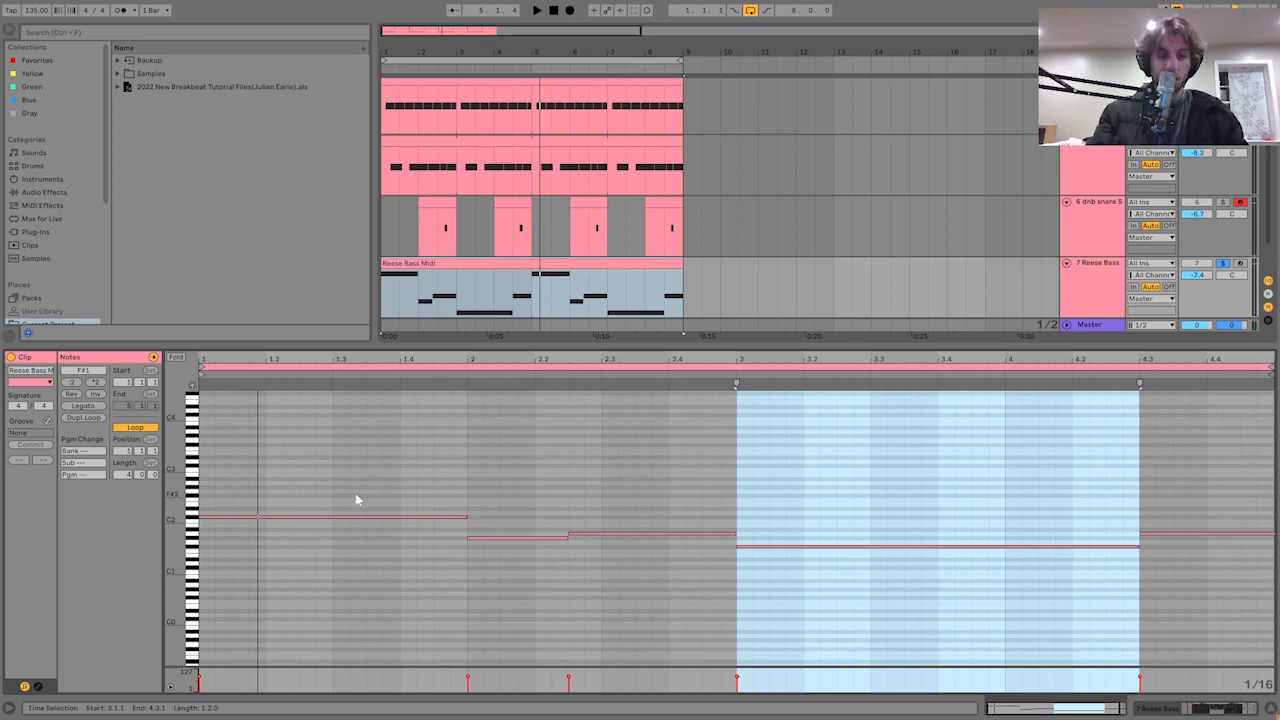
{"action": "mouse_move", "coordinate": [367, 496]}
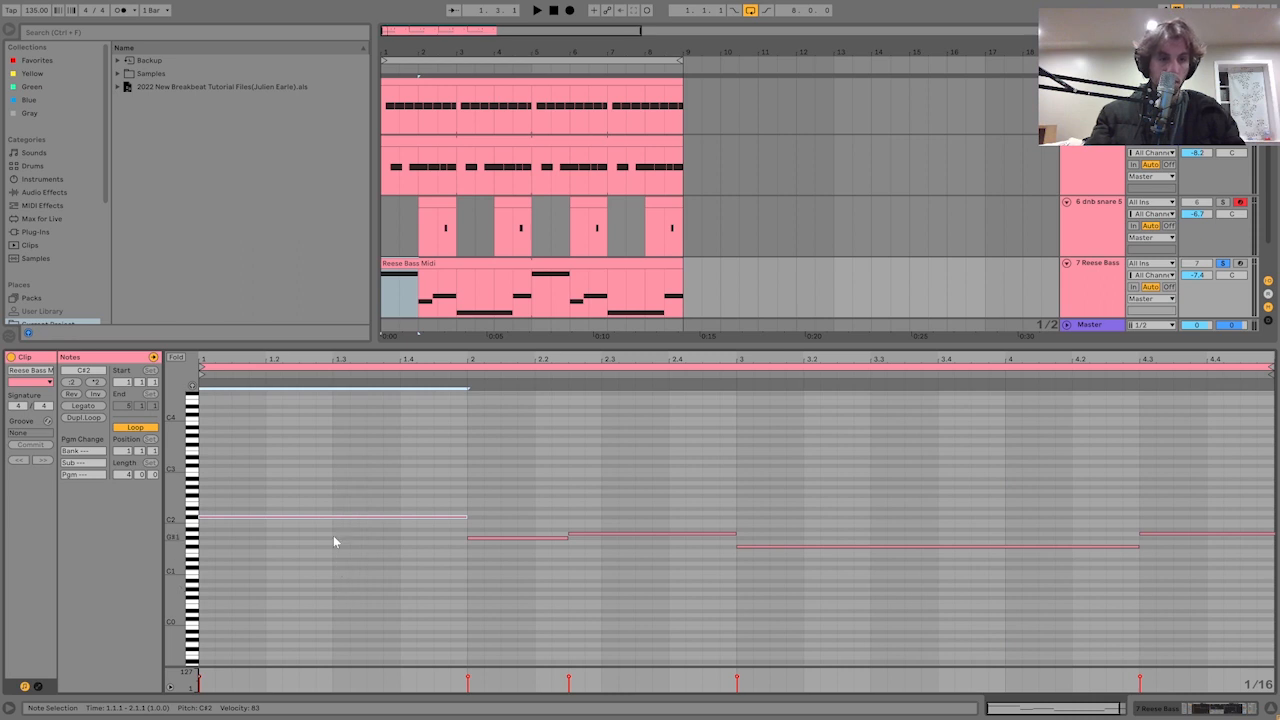
Open the Reese Bass MIDI clip in the note editor to view its sustained notes
{"action": "left_click", "coordinate": [536, 10]}
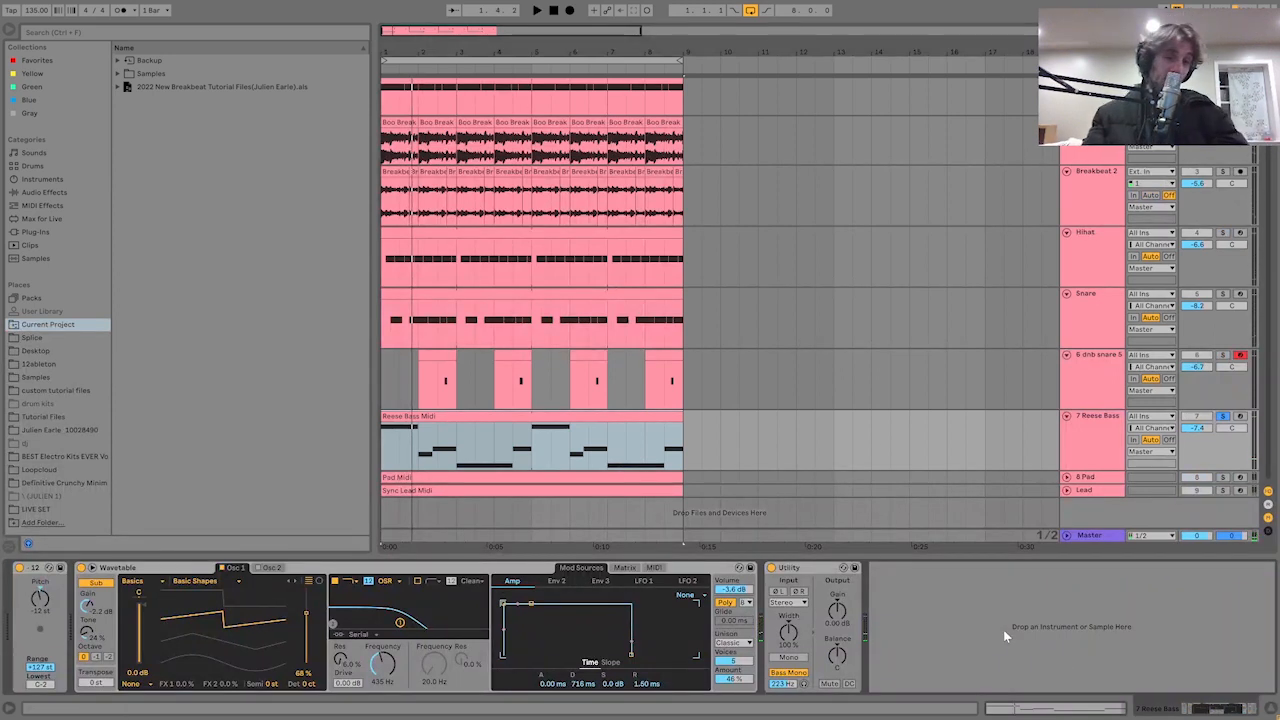
{"action": "mouse_move", "coordinate": [280, 640]}
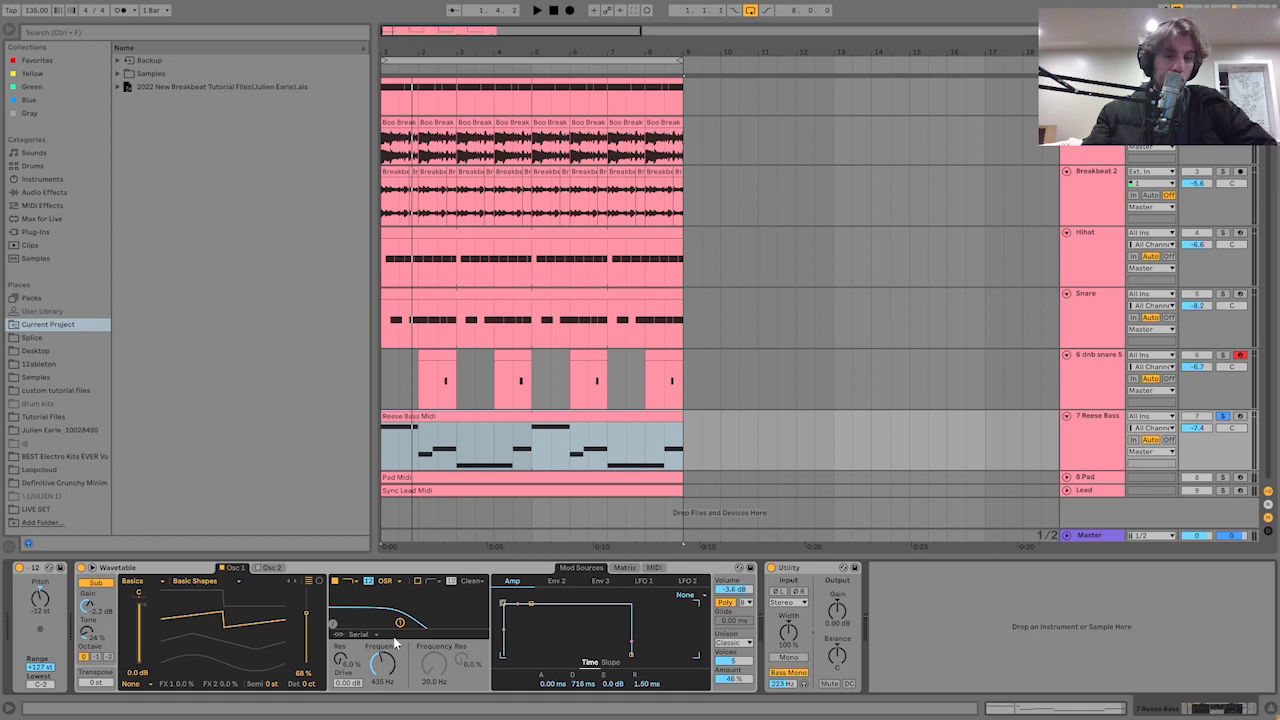
Expand the 8 Pad track's lane to show its chord clip and resume playback
{"action": "left_click", "coordinate": [536, 10]}
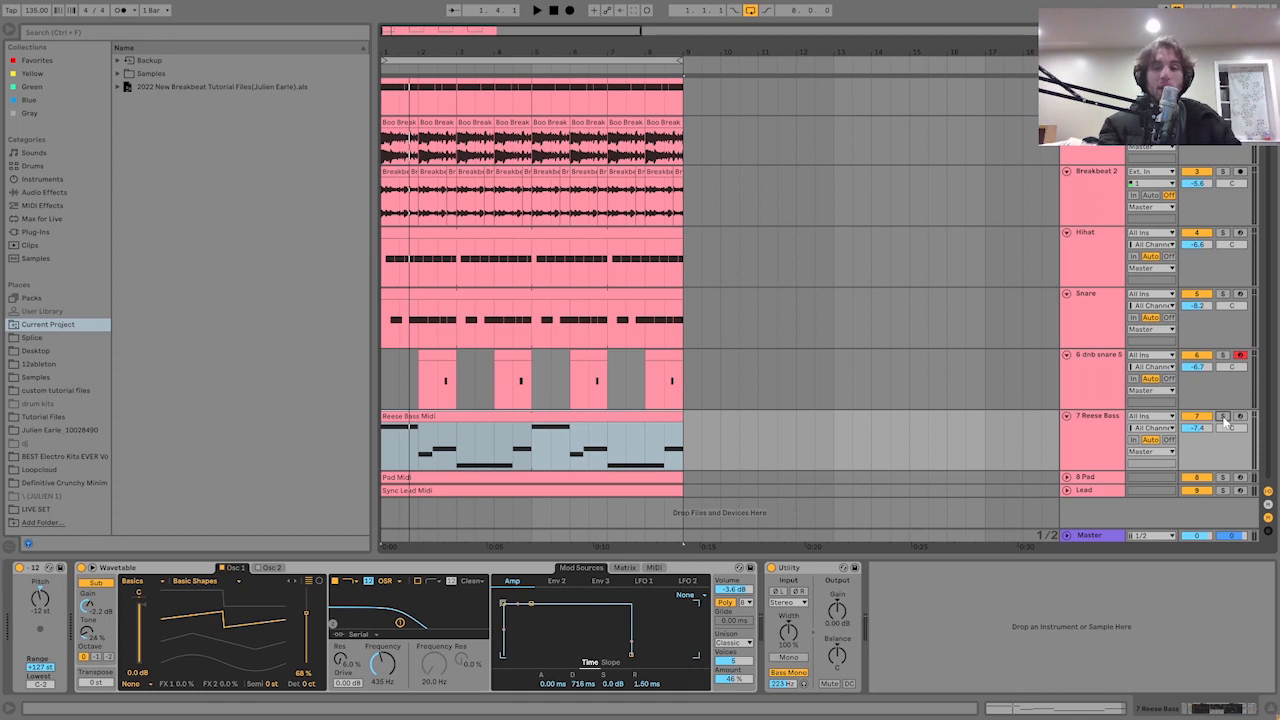
{"action": "left_click", "coordinate": [536, 10]}
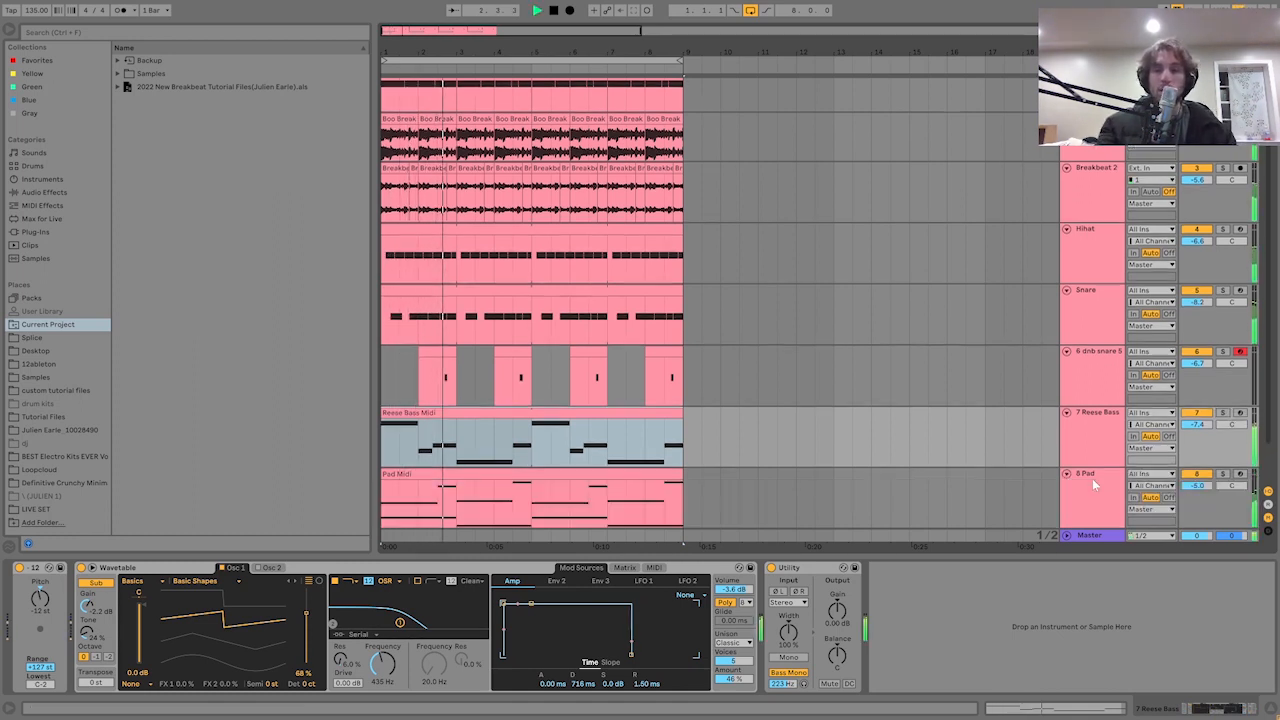
Review the Pad clip's chord notes, then show its Chorus, Reverb, Auto Pan and Auto Filter
{"action": "left_click", "coordinate": [1090, 473]}
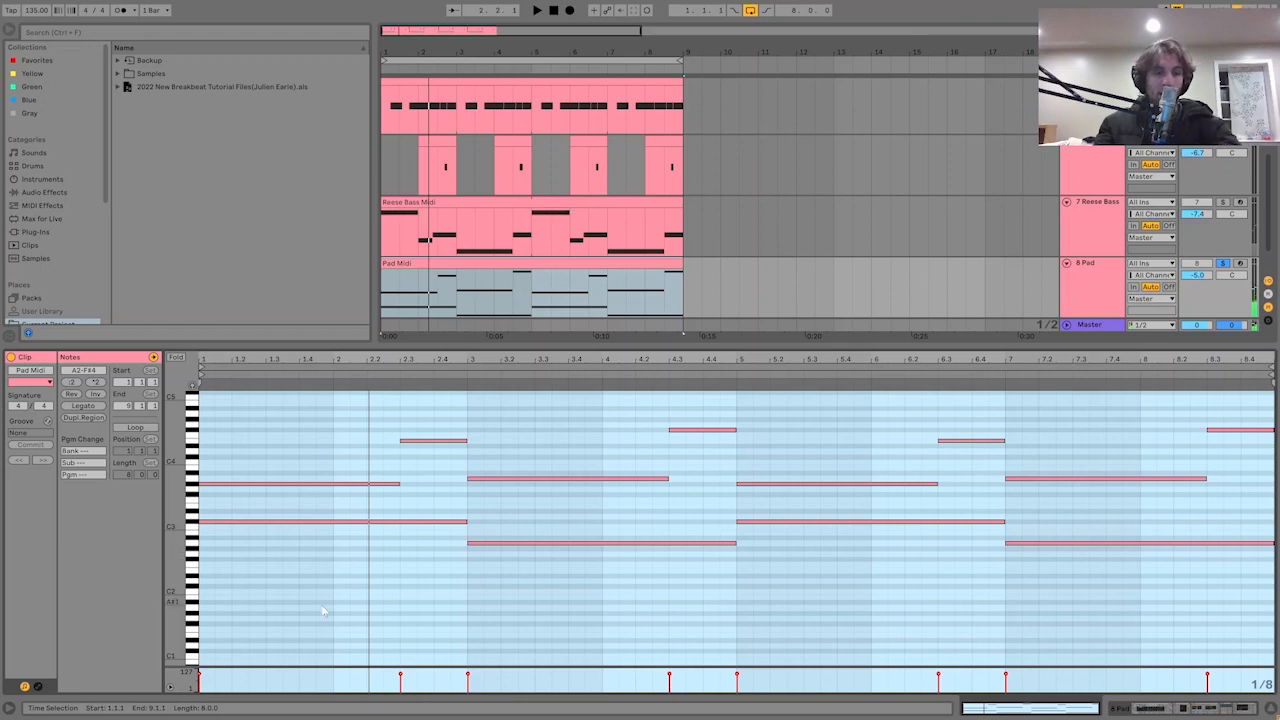
{"action": "left_click", "coordinate": [536, 10]}
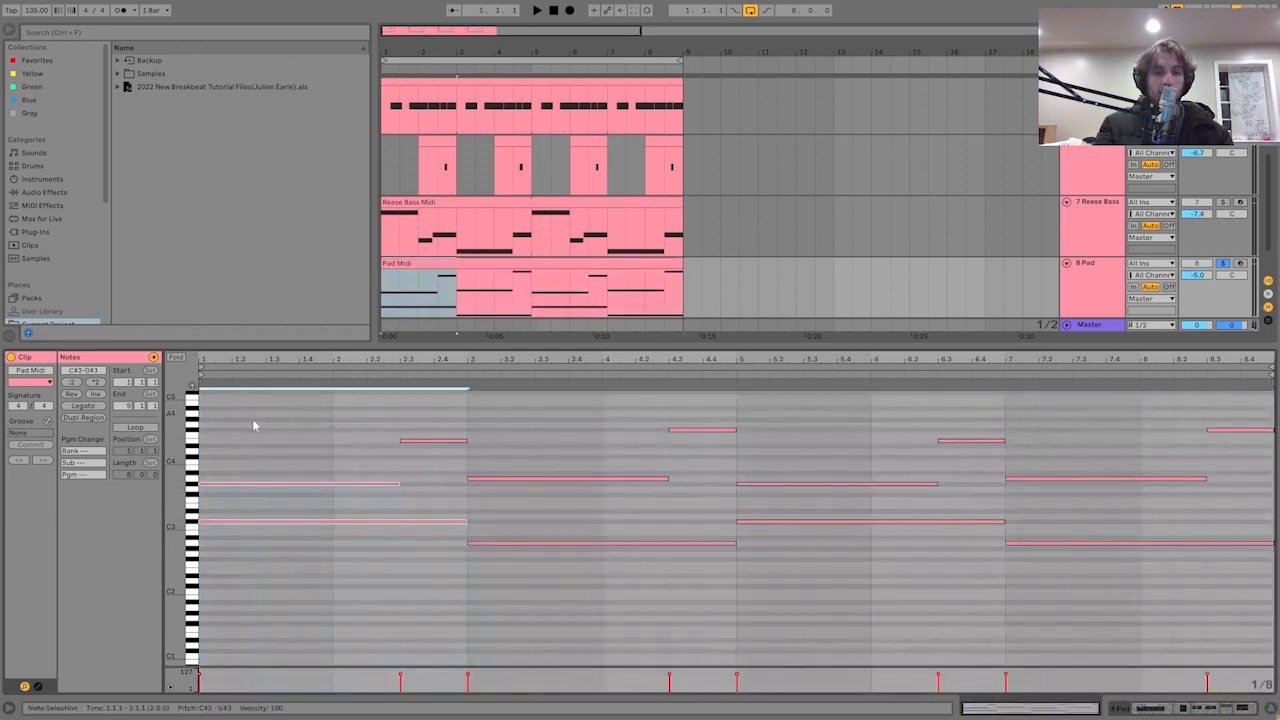
{"action": "left_click", "coordinate": [432, 441]}
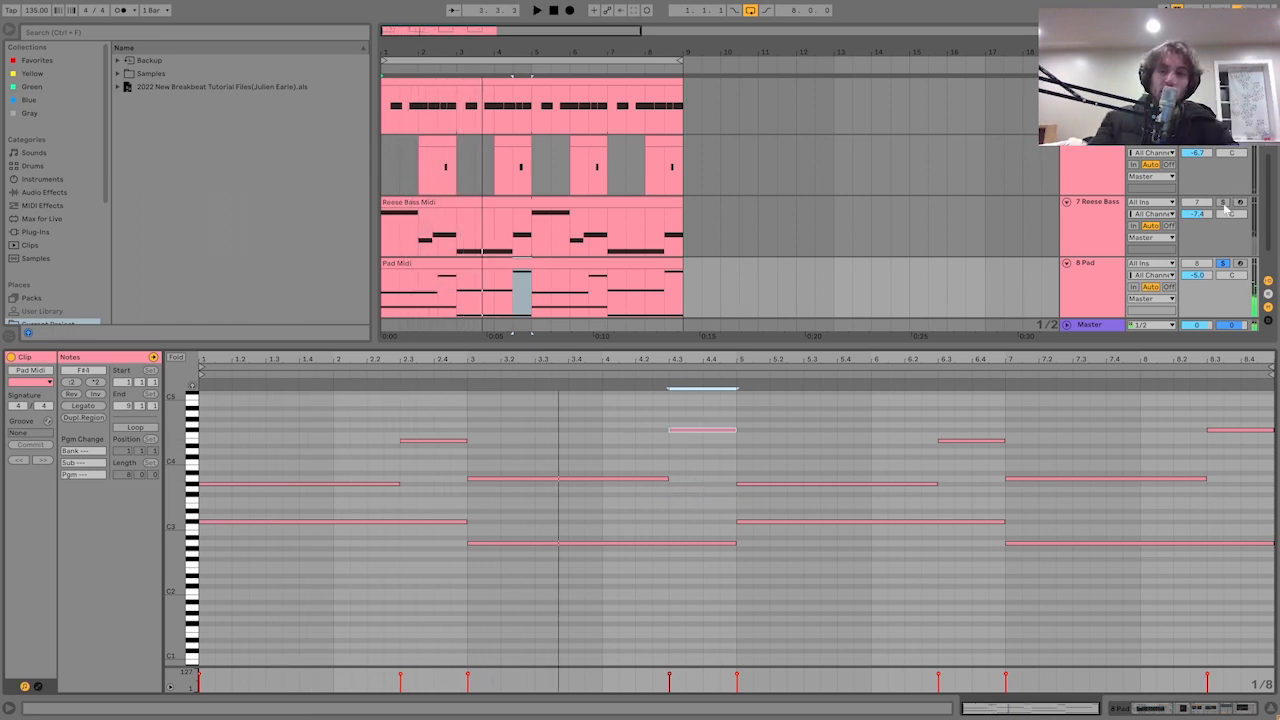
{"action": "left_click", "coordinate": [536, 10]}
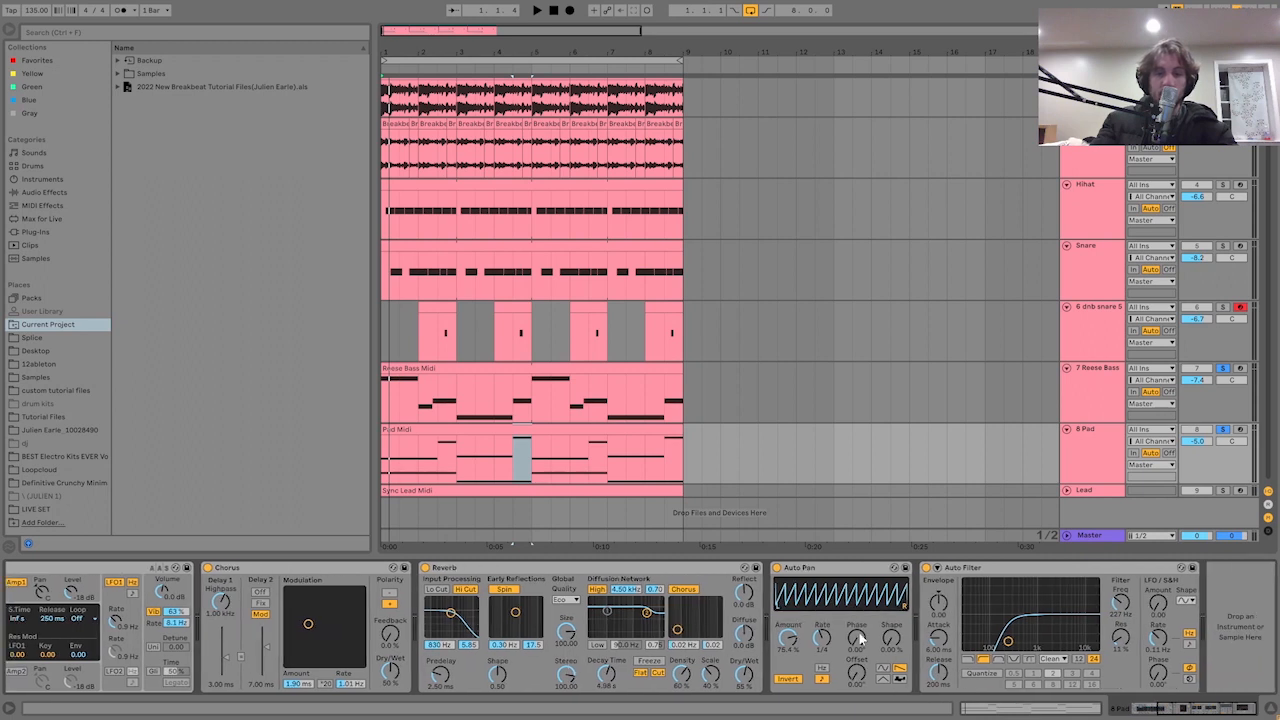
{"action": "left_click", "coordinate": [536, 10]}
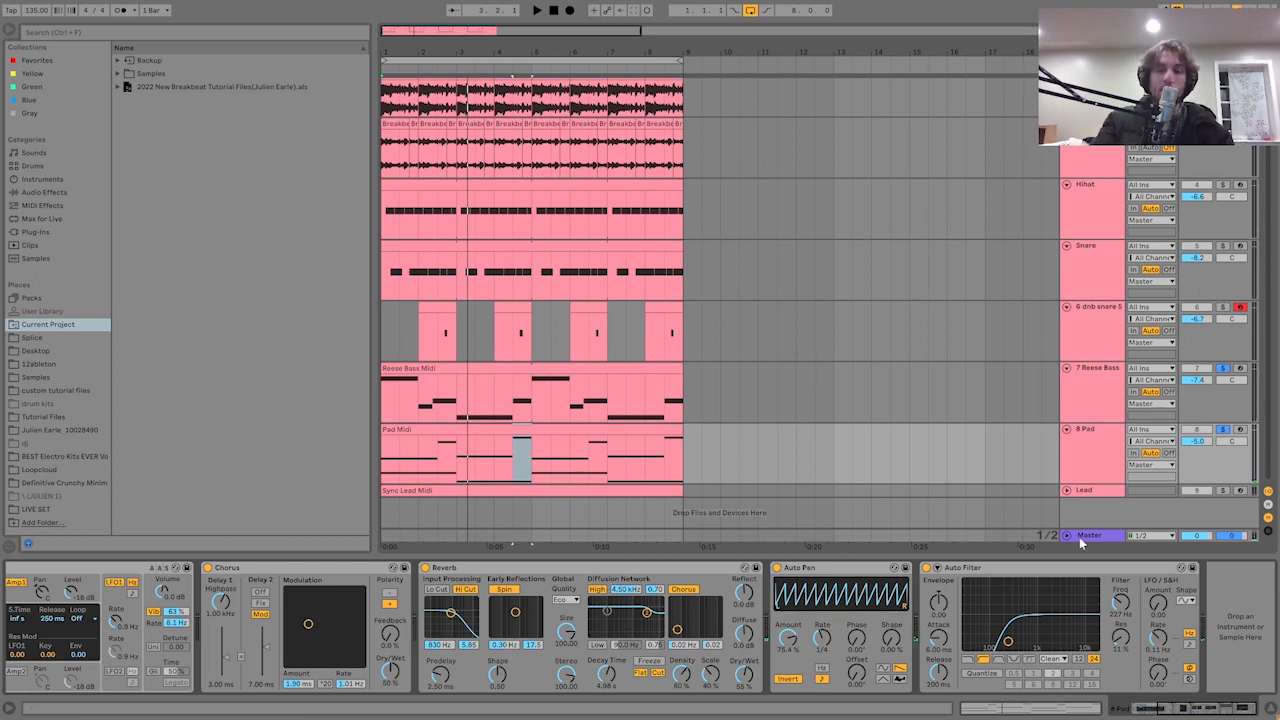
{"action": "mouse_move", "coordinate": [443, 366]}
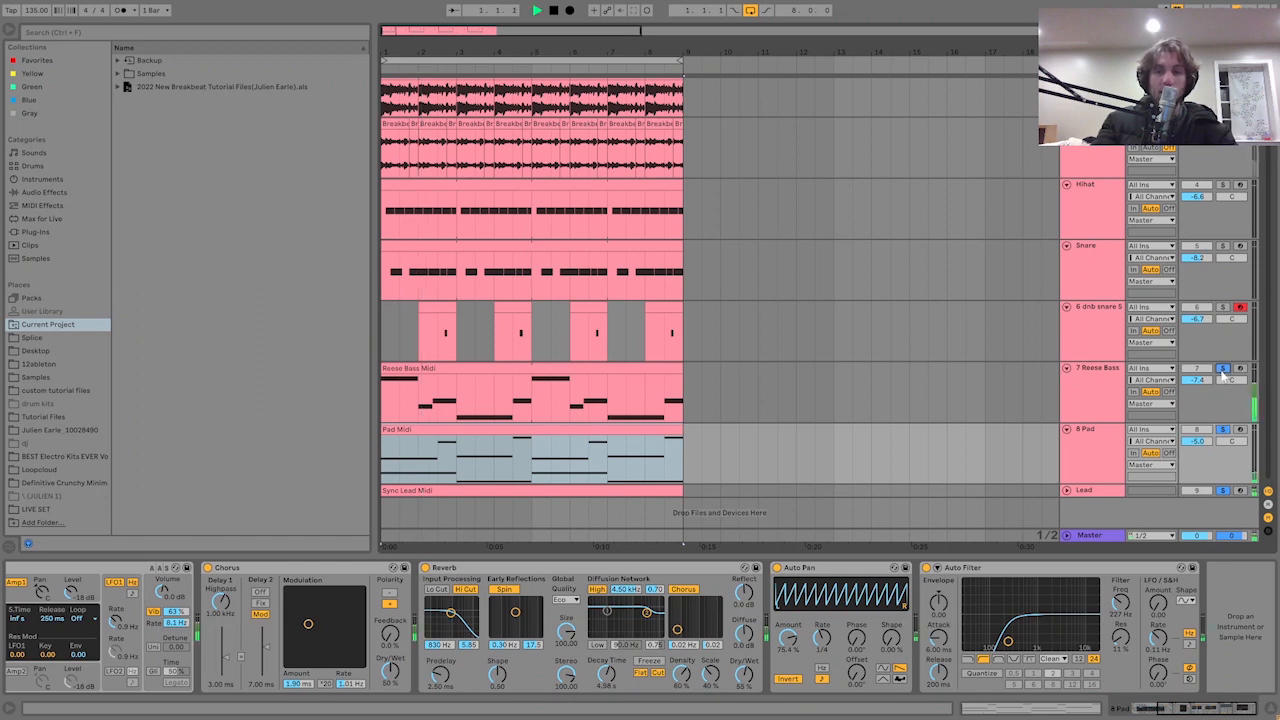
{"action": "left_click", "coordinate": [1092, 445]}
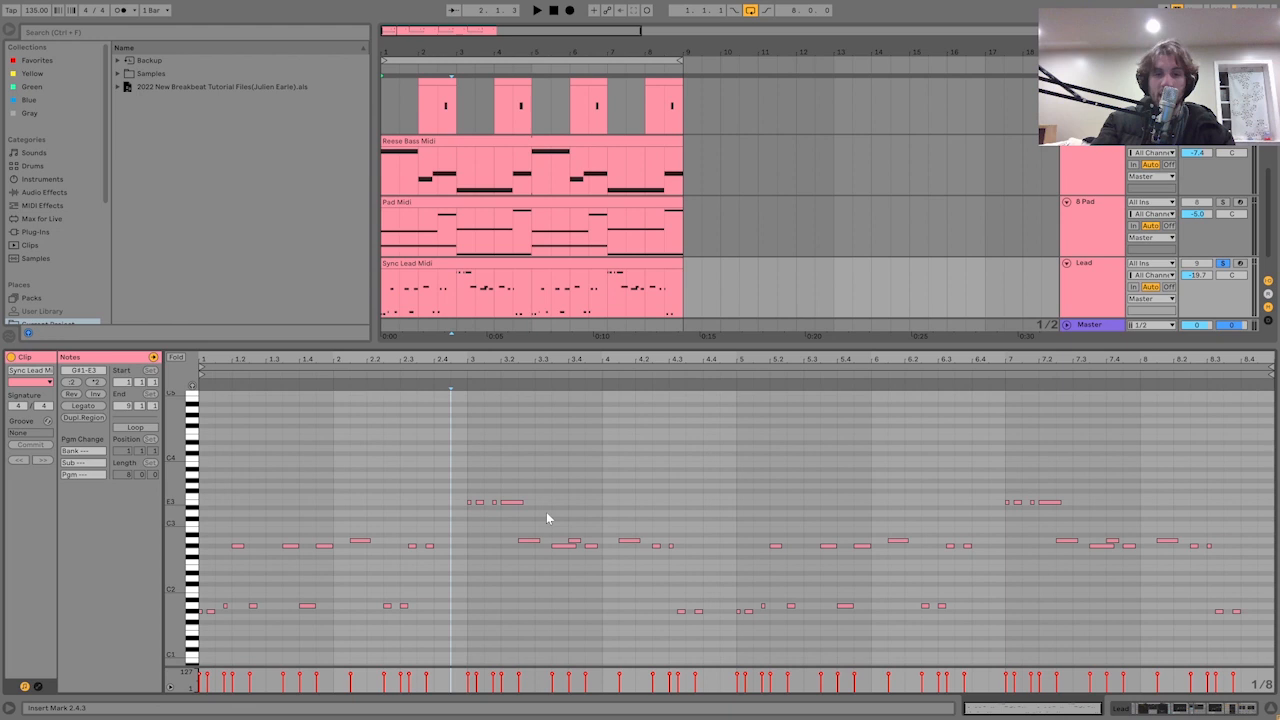
Open the Sync Lead MIDI clip on the Lead track to view its melody notes
{"action": "left_click_drag", "start_coordinate": [455, 502], "coordinate": [1140, 513]}
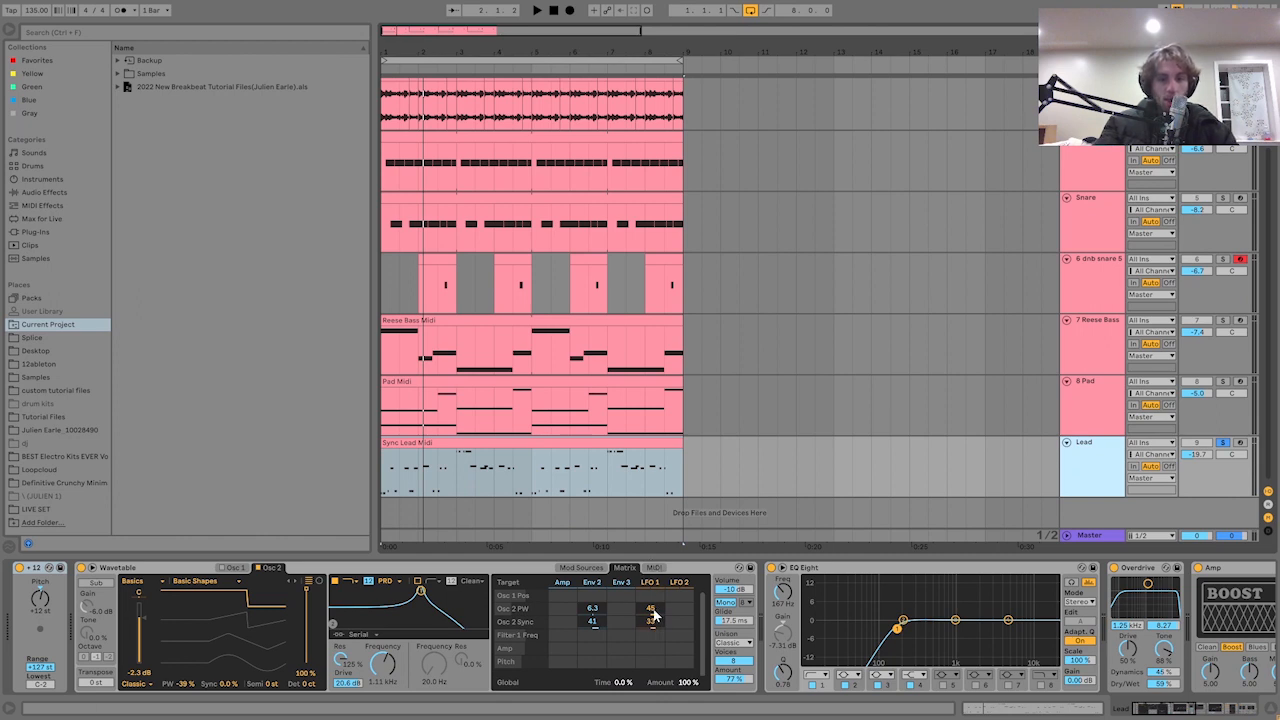
Inspect Wavetable's LFO 1 sync and MIDI modulation routings, then view EQ Eight, Overdrive and Amp
{"action": "left_click", "coordinate": [536, 10]}
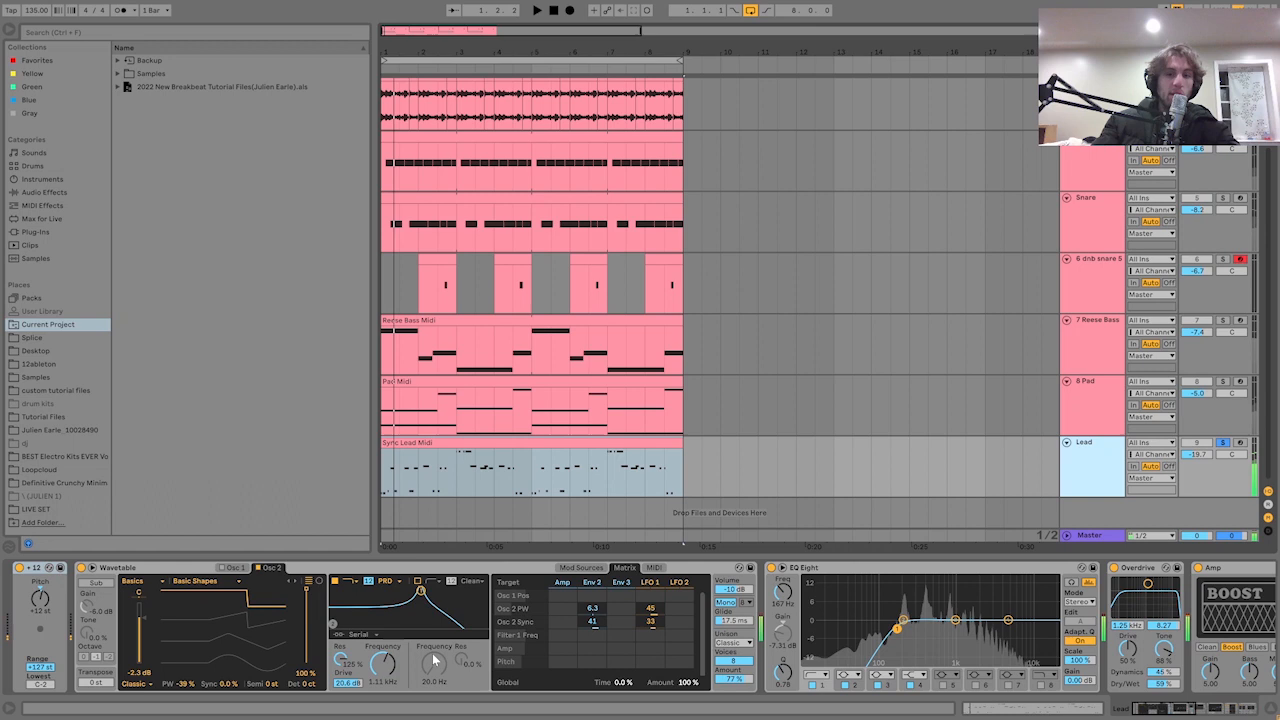
{"action": "left_click", "coordinate": [536, 10]}
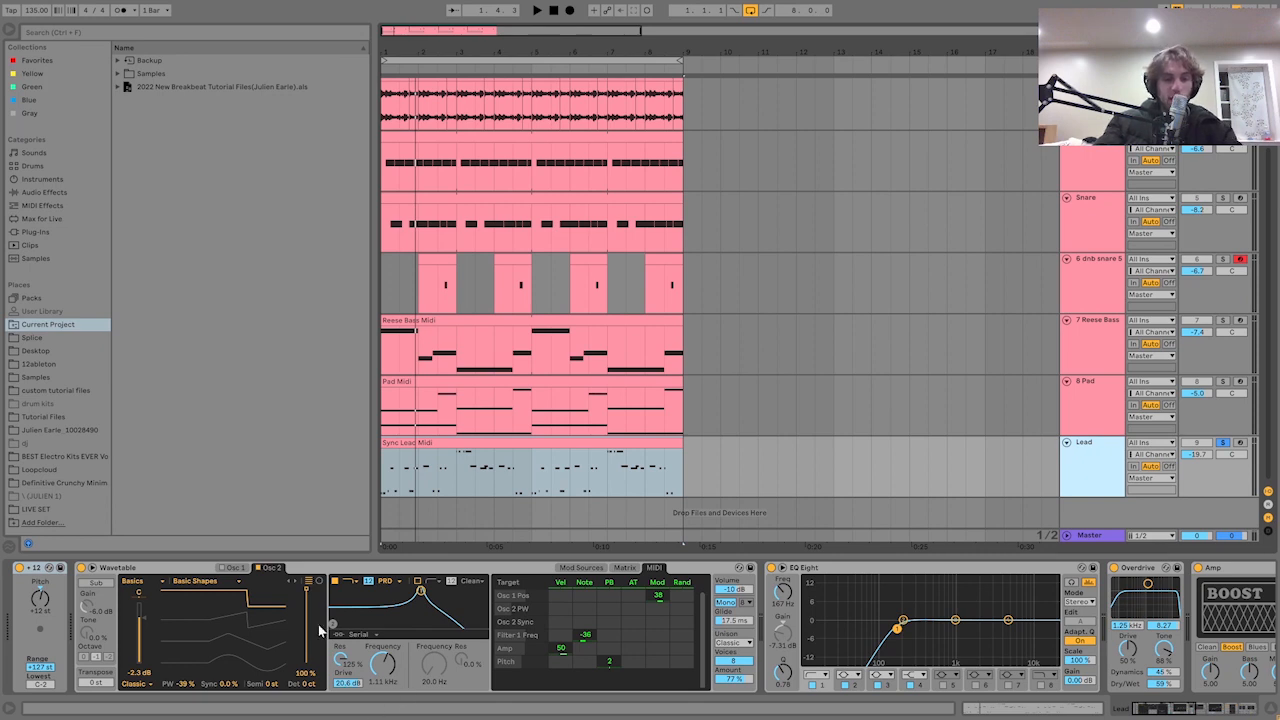
{"action": "mouse_move", "coordinate": [337, 688]}
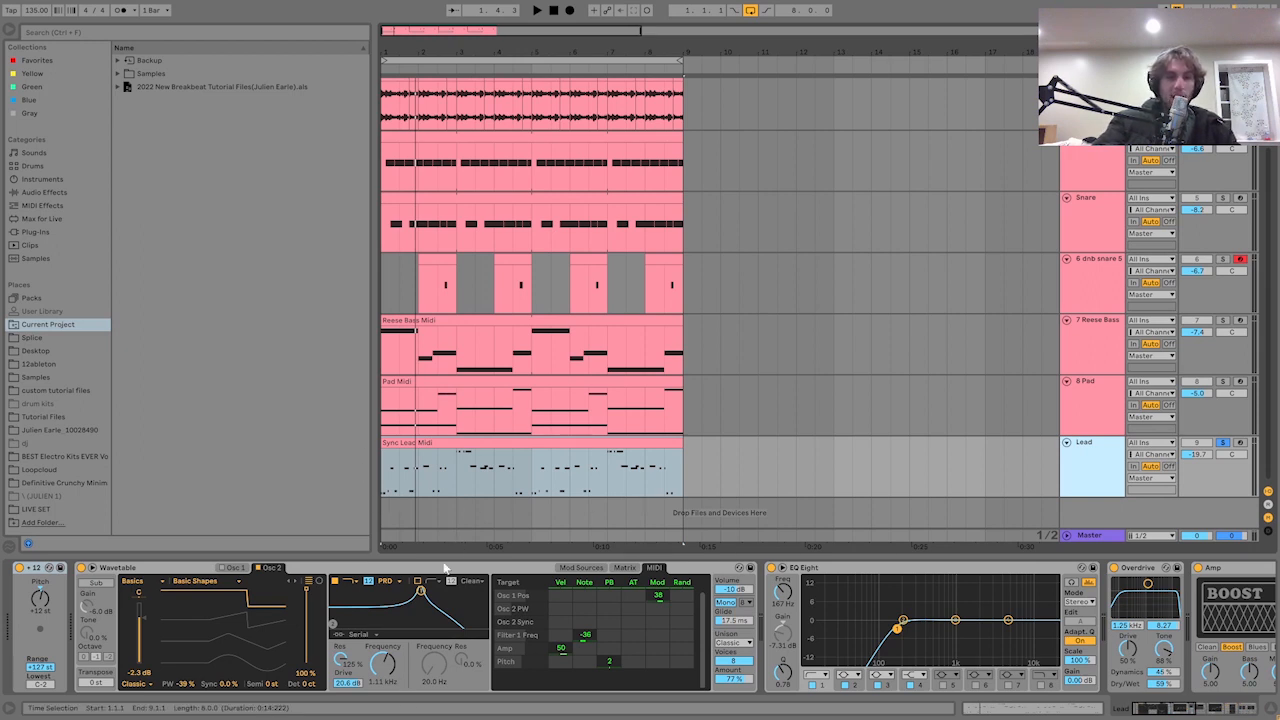
{"action": "left_click", "coordinate": [536, 10]}
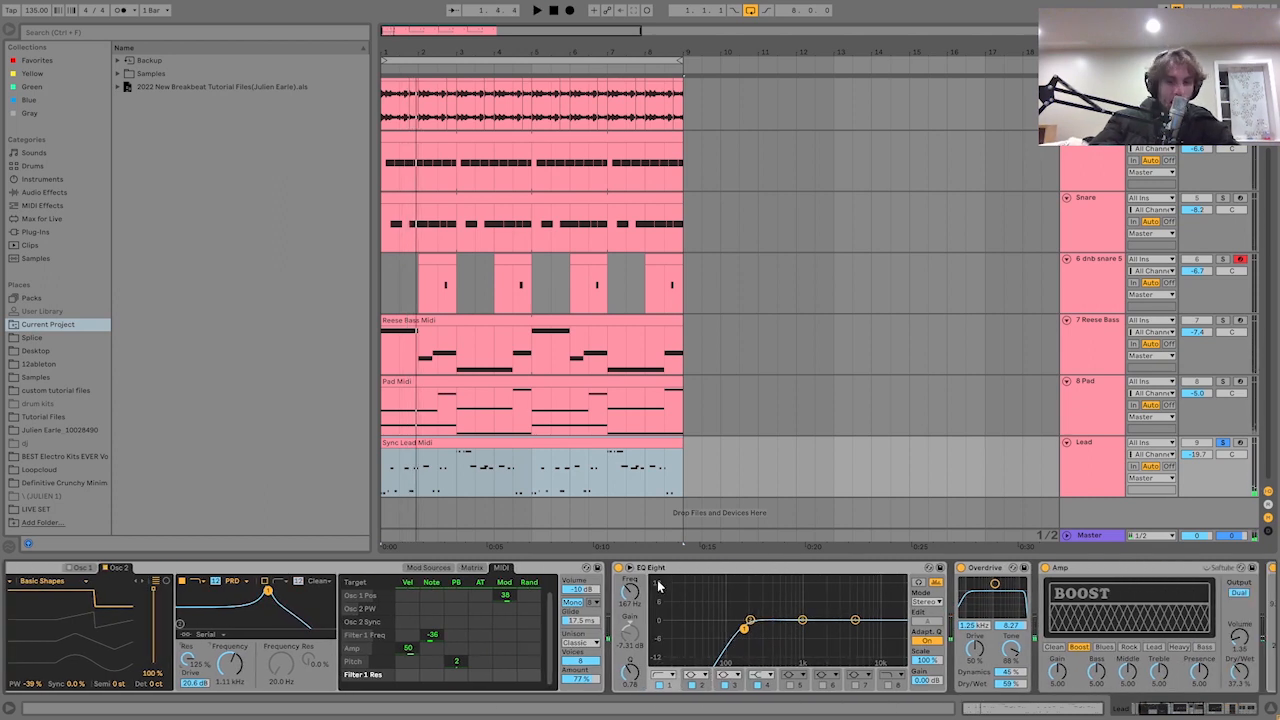
Scroll the Lead device chain past Amp to the second EQ Eight, Delay and Reverb
{"action": "scroll", "scroll_direction": "right", "scroll_amount": 3}
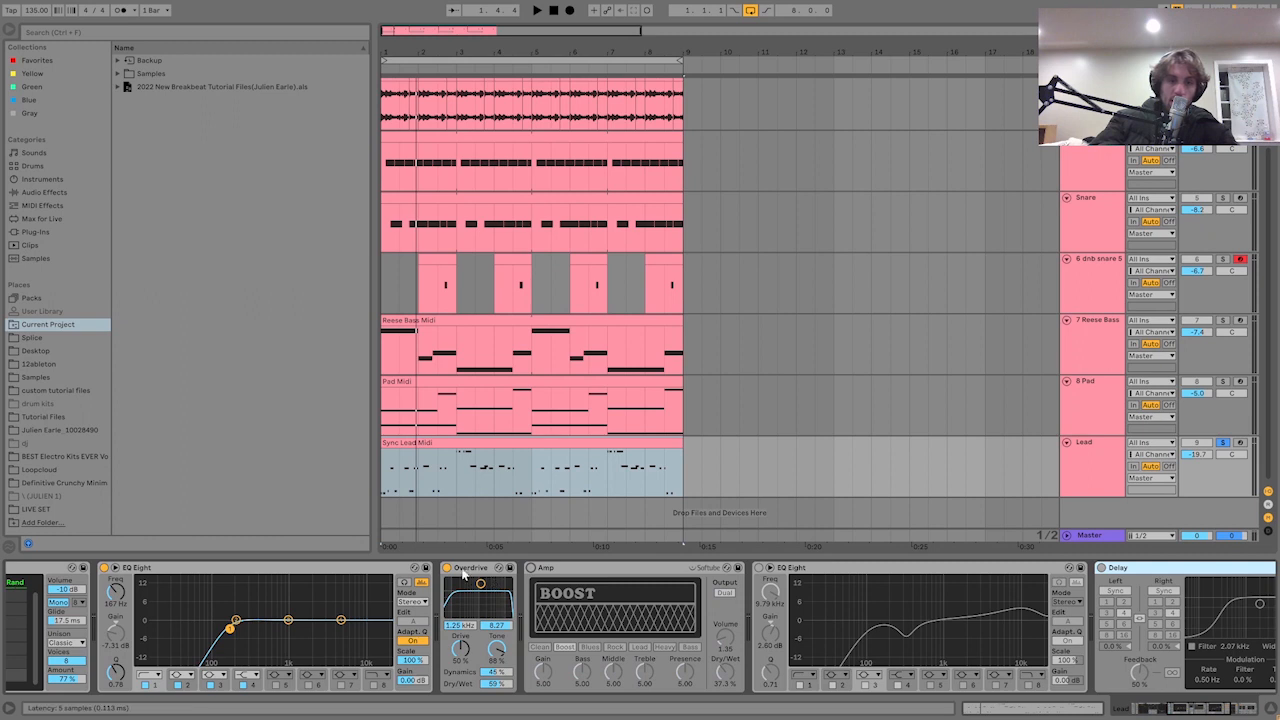
{"action": "left_click", "coordinate": [536, 11]}
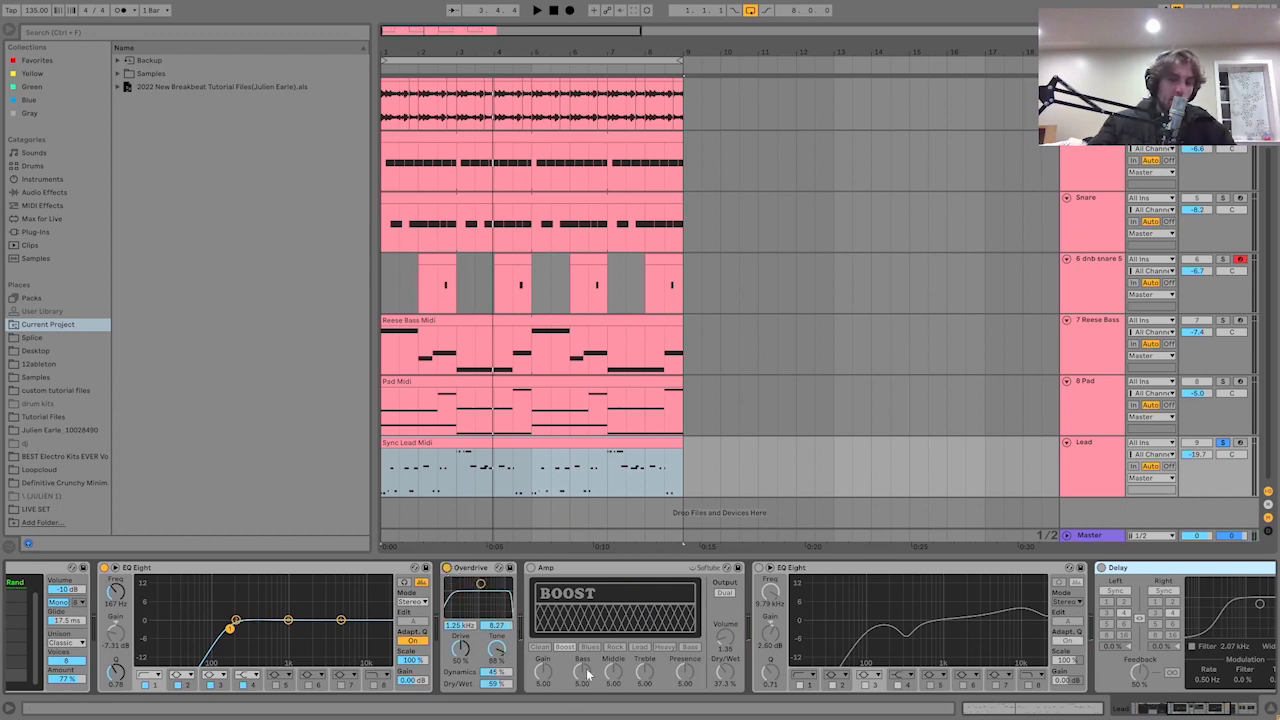
{"action": "left_click", "coordinate": [536, 10]}
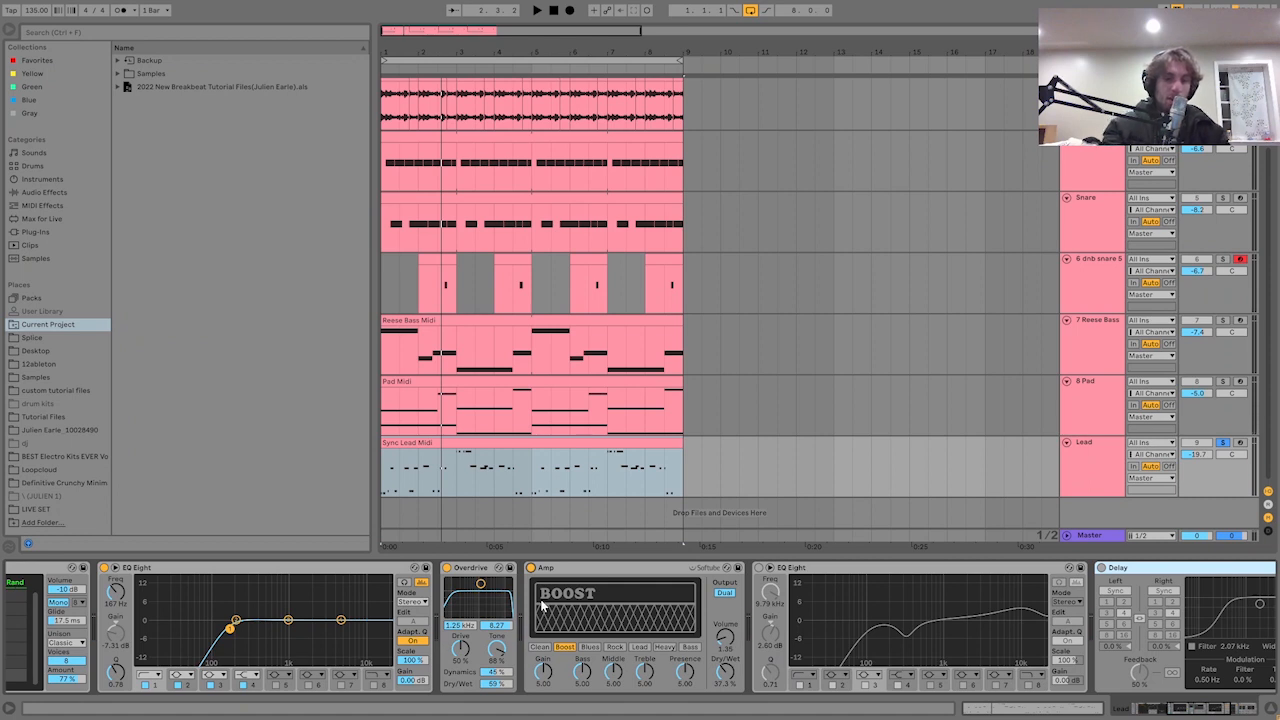
{"action": "left_click", "coordinate": [536, 10]}
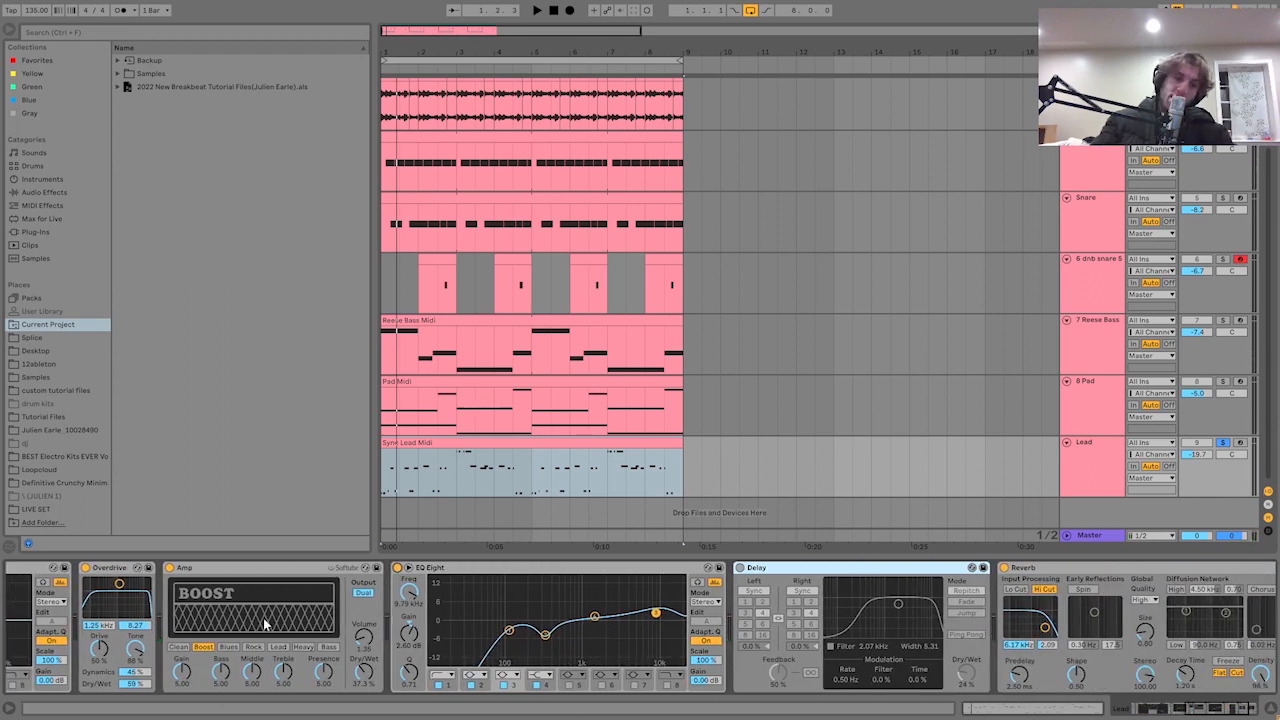
{"action": "scroll", "scroll_direction": "left", "scroll_amount": 3}
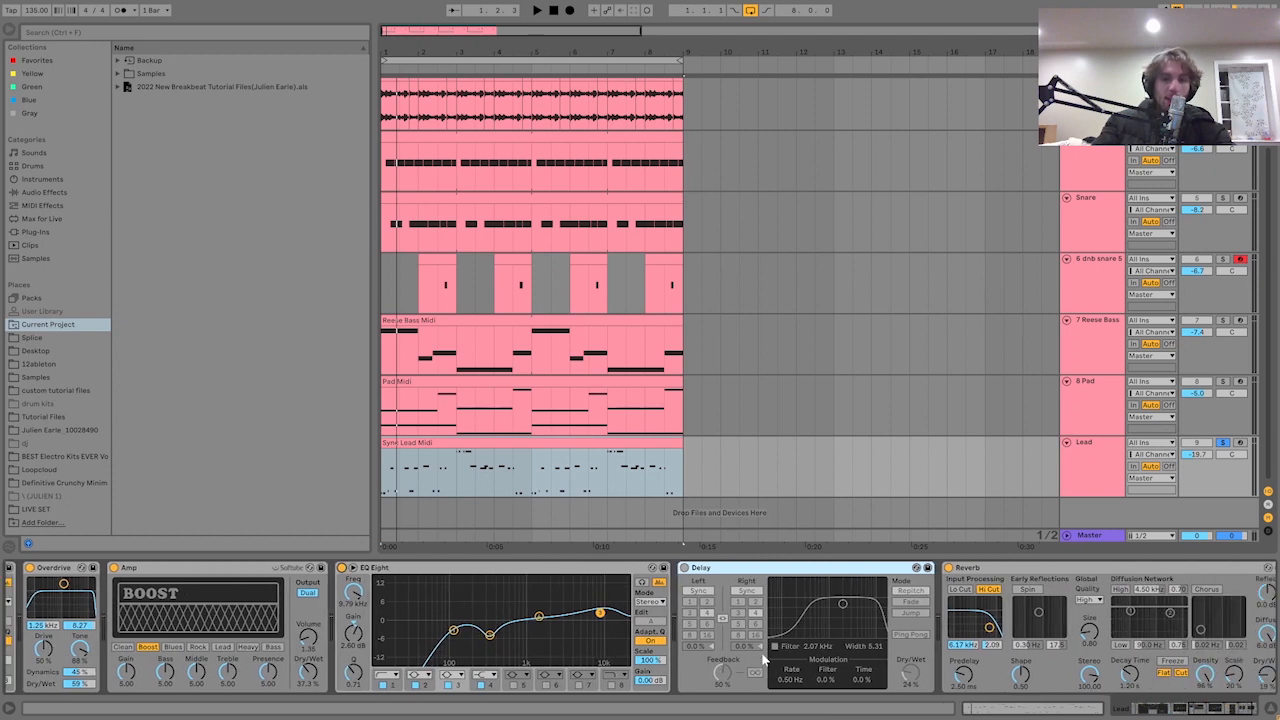
{"action": "scroll", "scroll_direction": "left", "scroll_amount": 3}
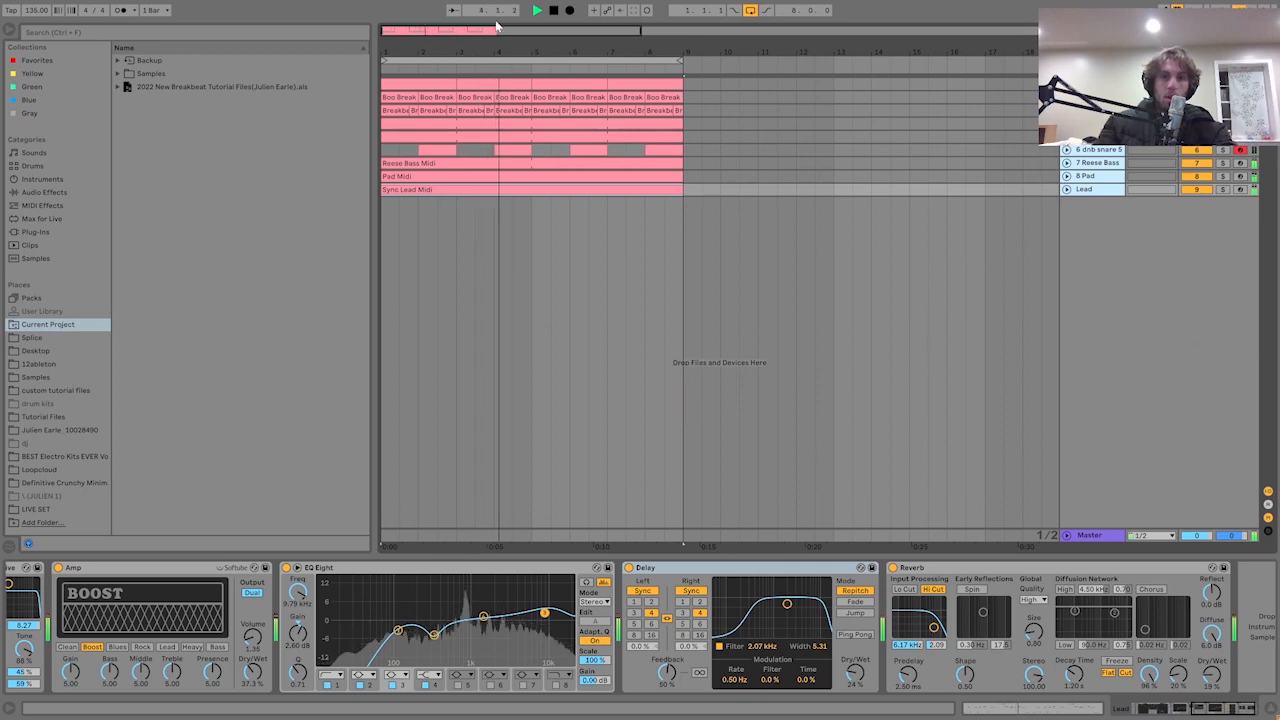
Stop the 135 BPM breakbeat playback from the transport bar, returning to the start
{"action": "left_click", "coordinate": [554, 10]}
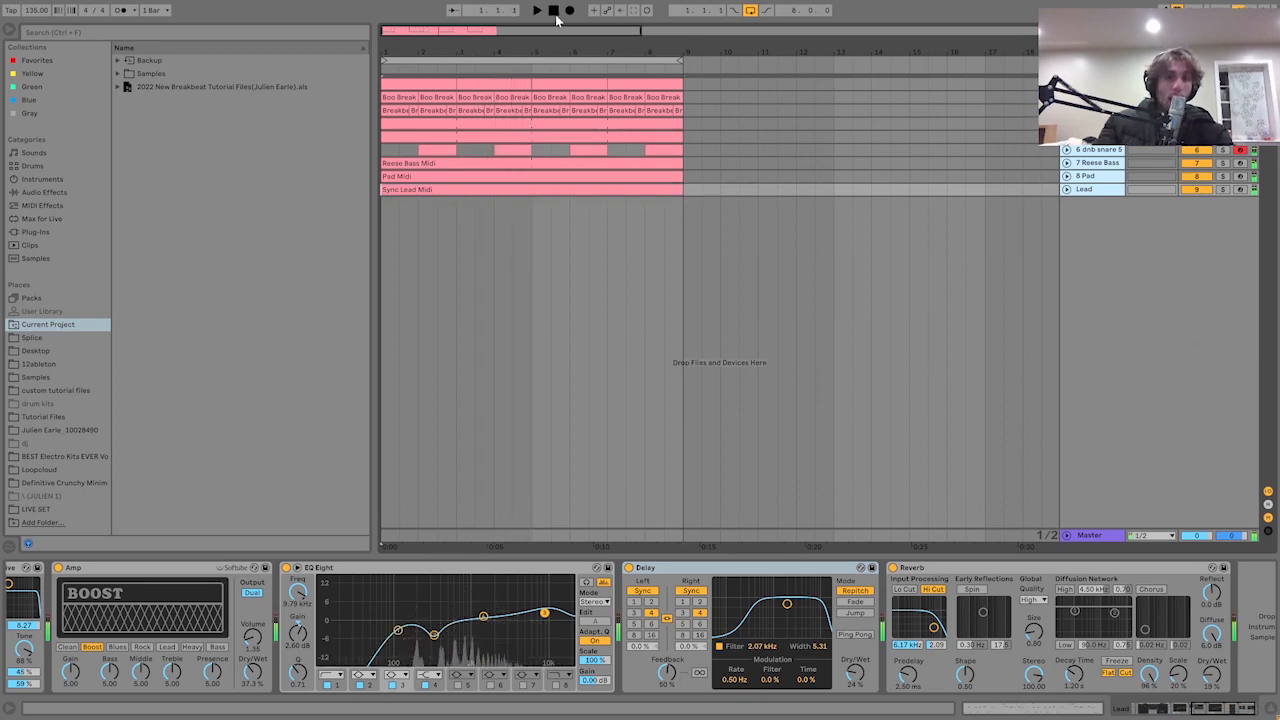